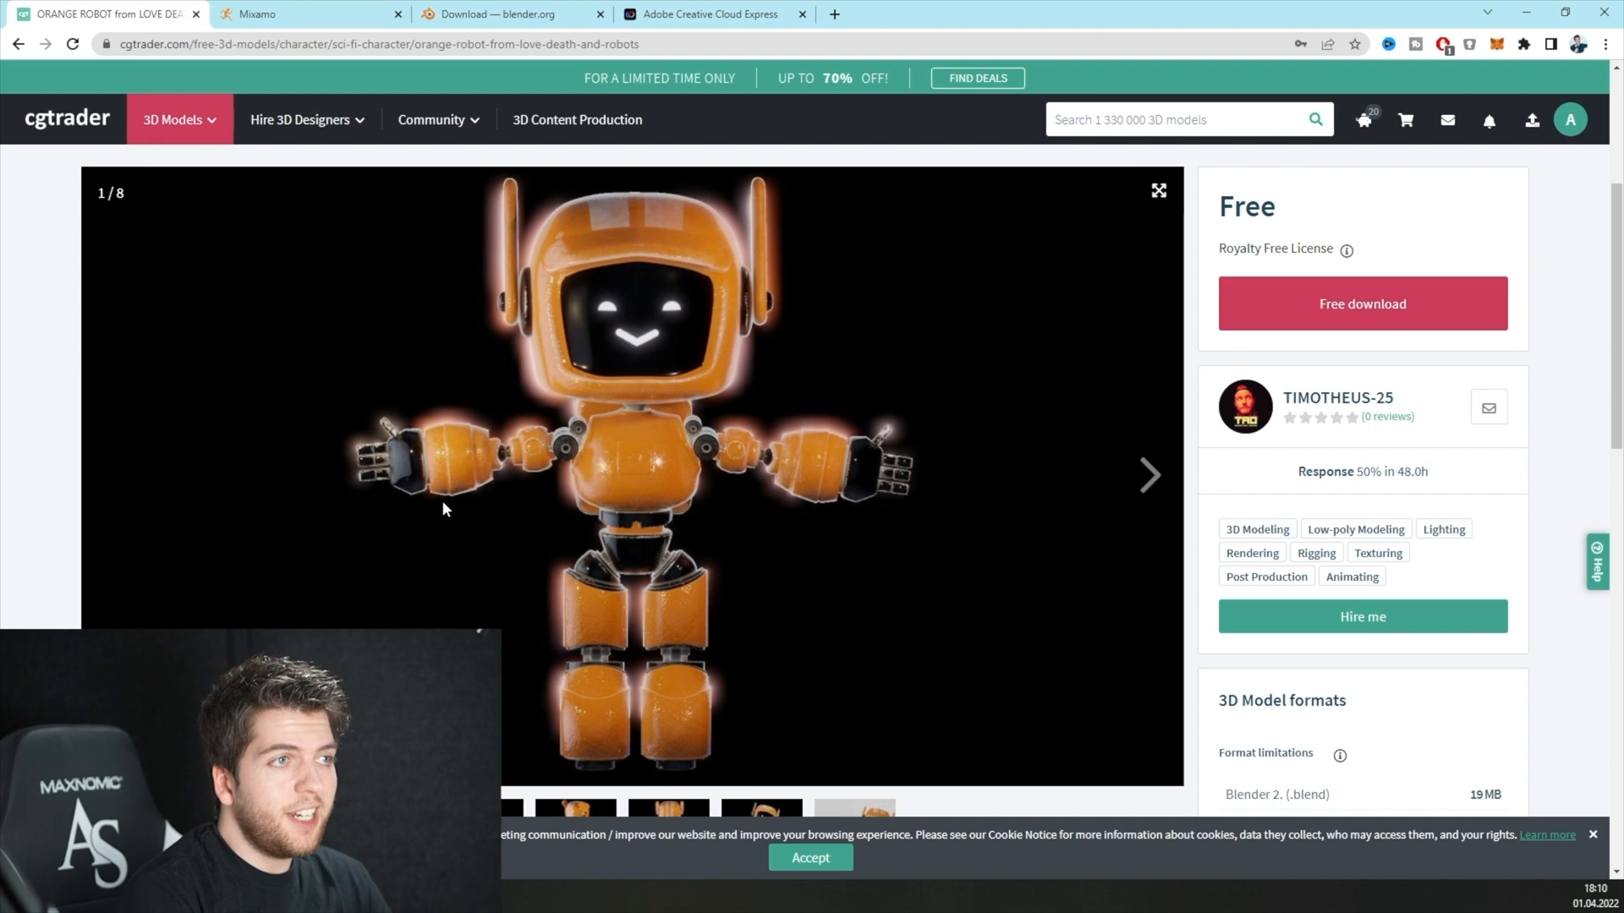
- Download the free Orange Robot model's OBJ files from its CGTrader page
click(1360, 303)
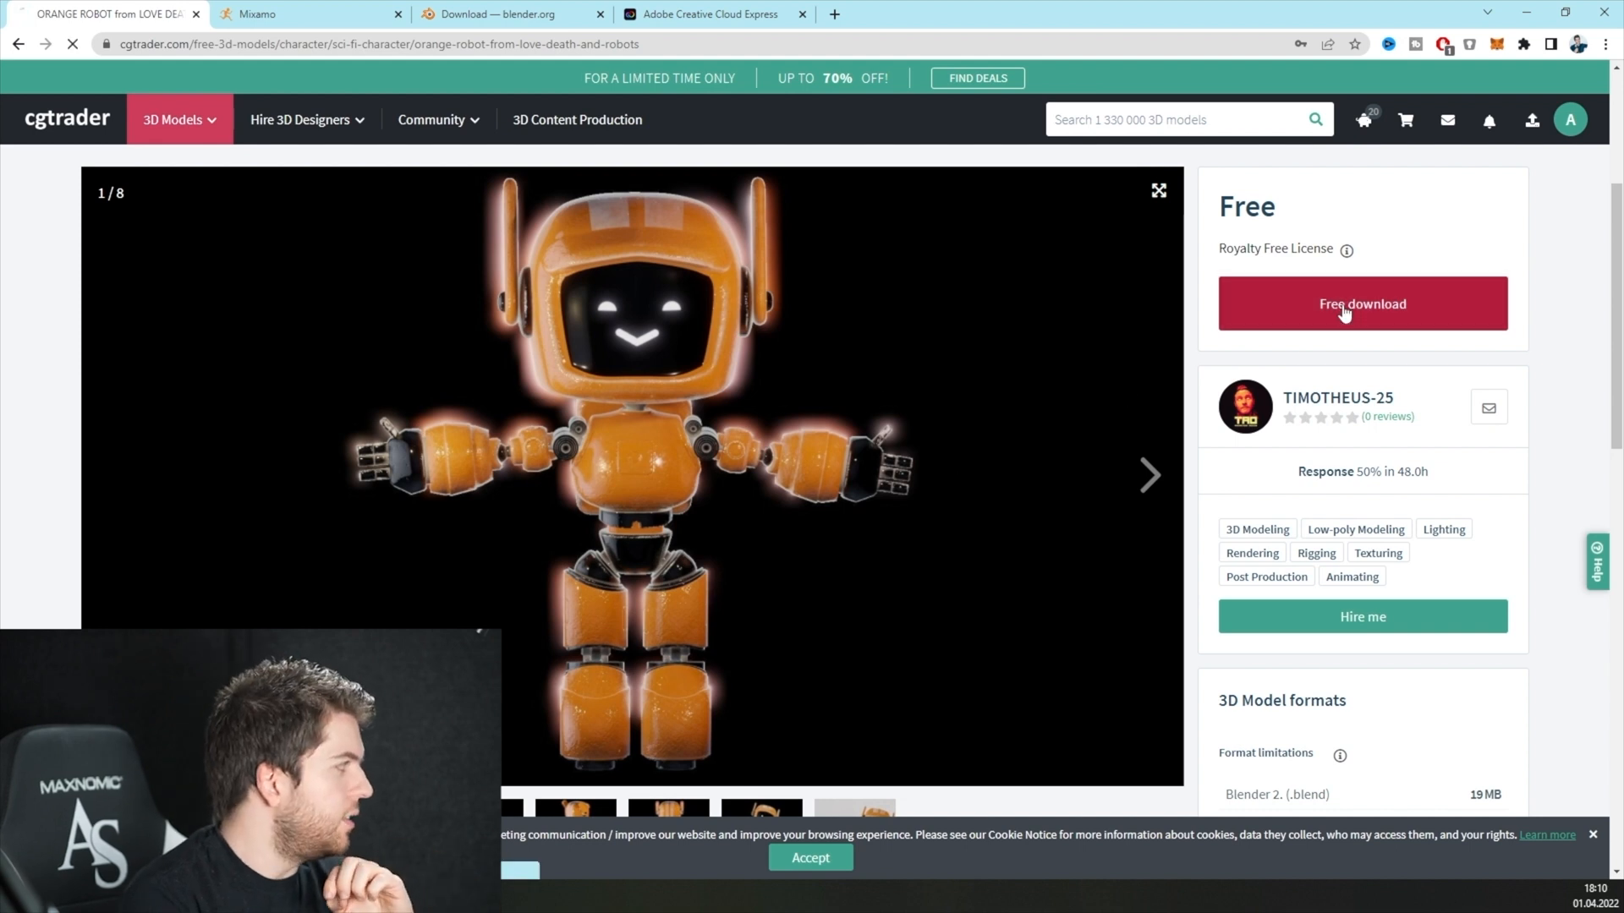
click(1362, 303)
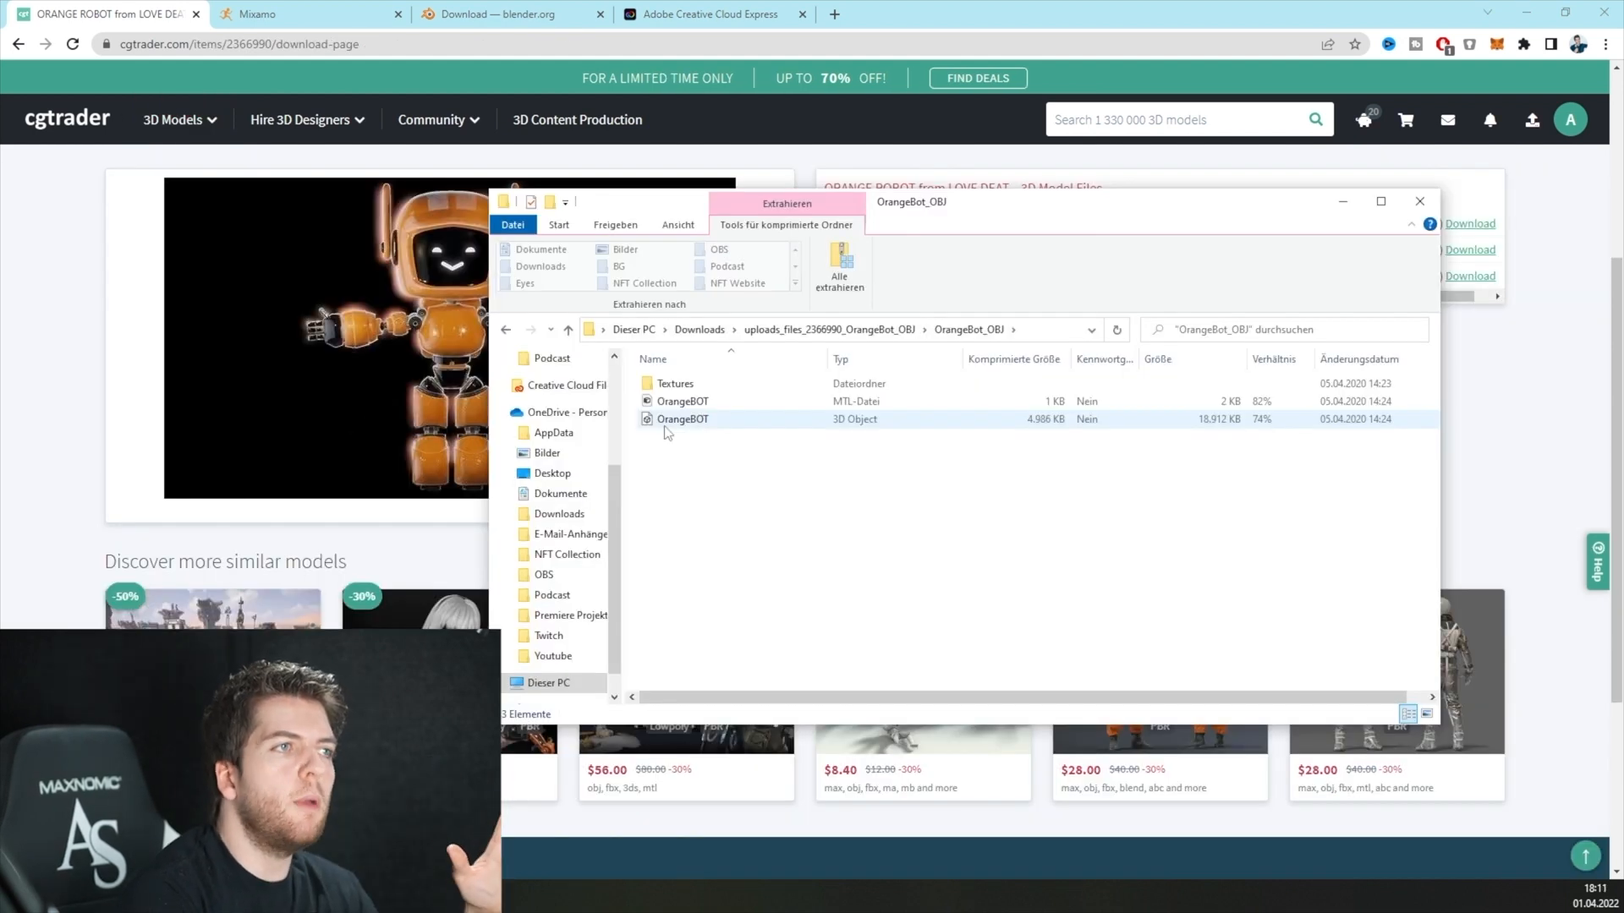
- Extract the downloaded OrangeBOT zip archive with its textures, MTL and OBJ files
click(301, 13)
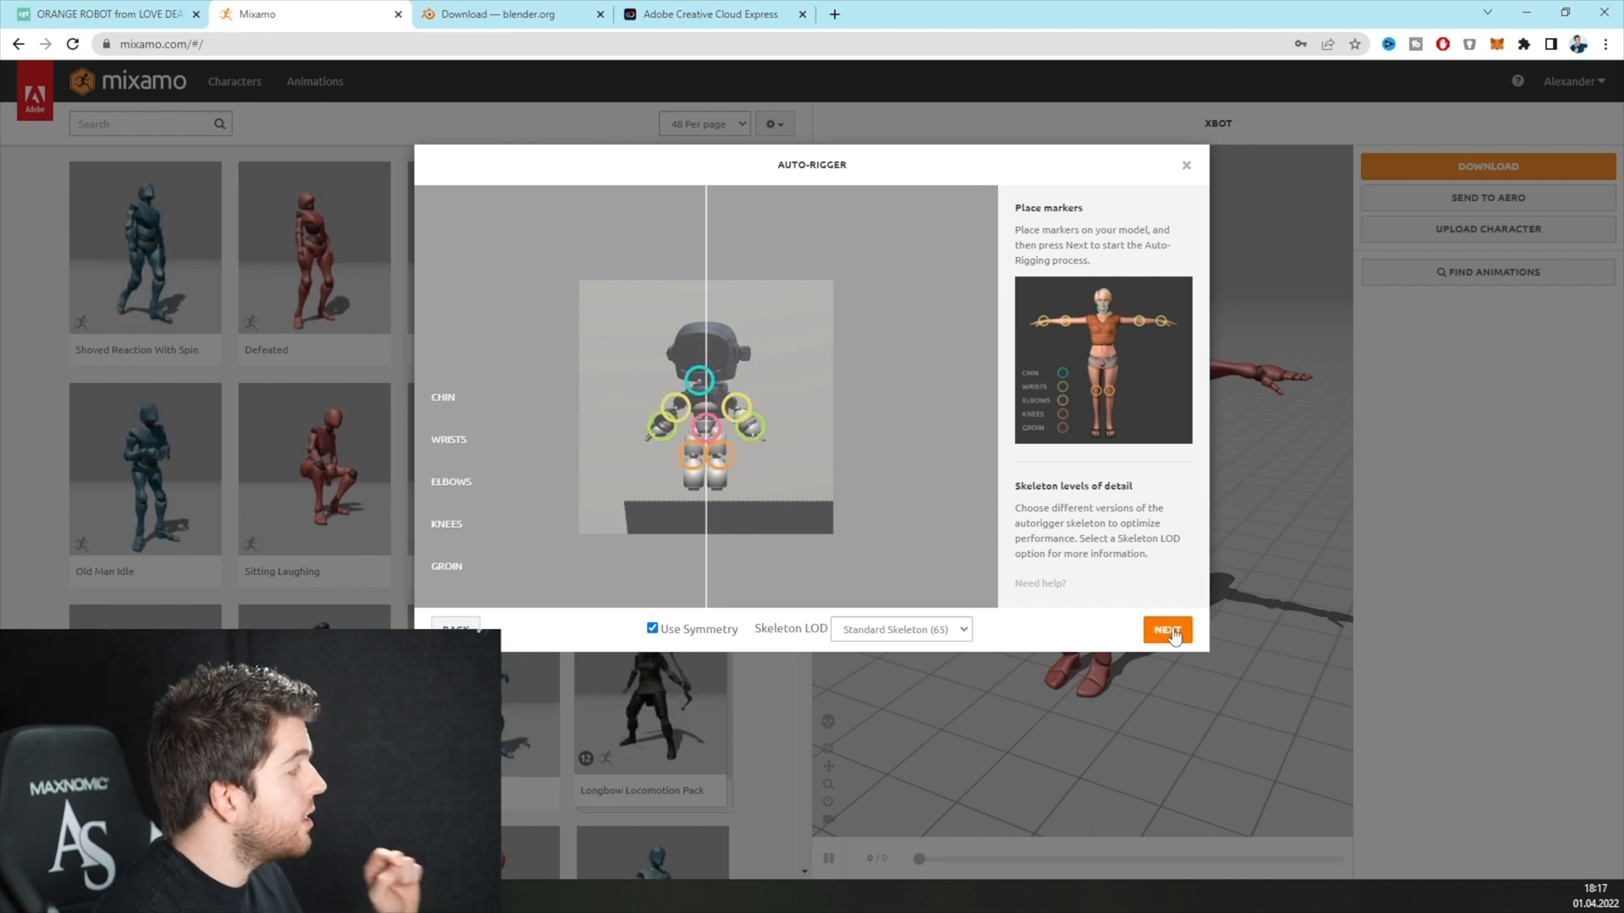
- Auto-rig the robot, apply the Floating animation and download it as FBX Binary with skin
click(1167, 630)
text(floating)
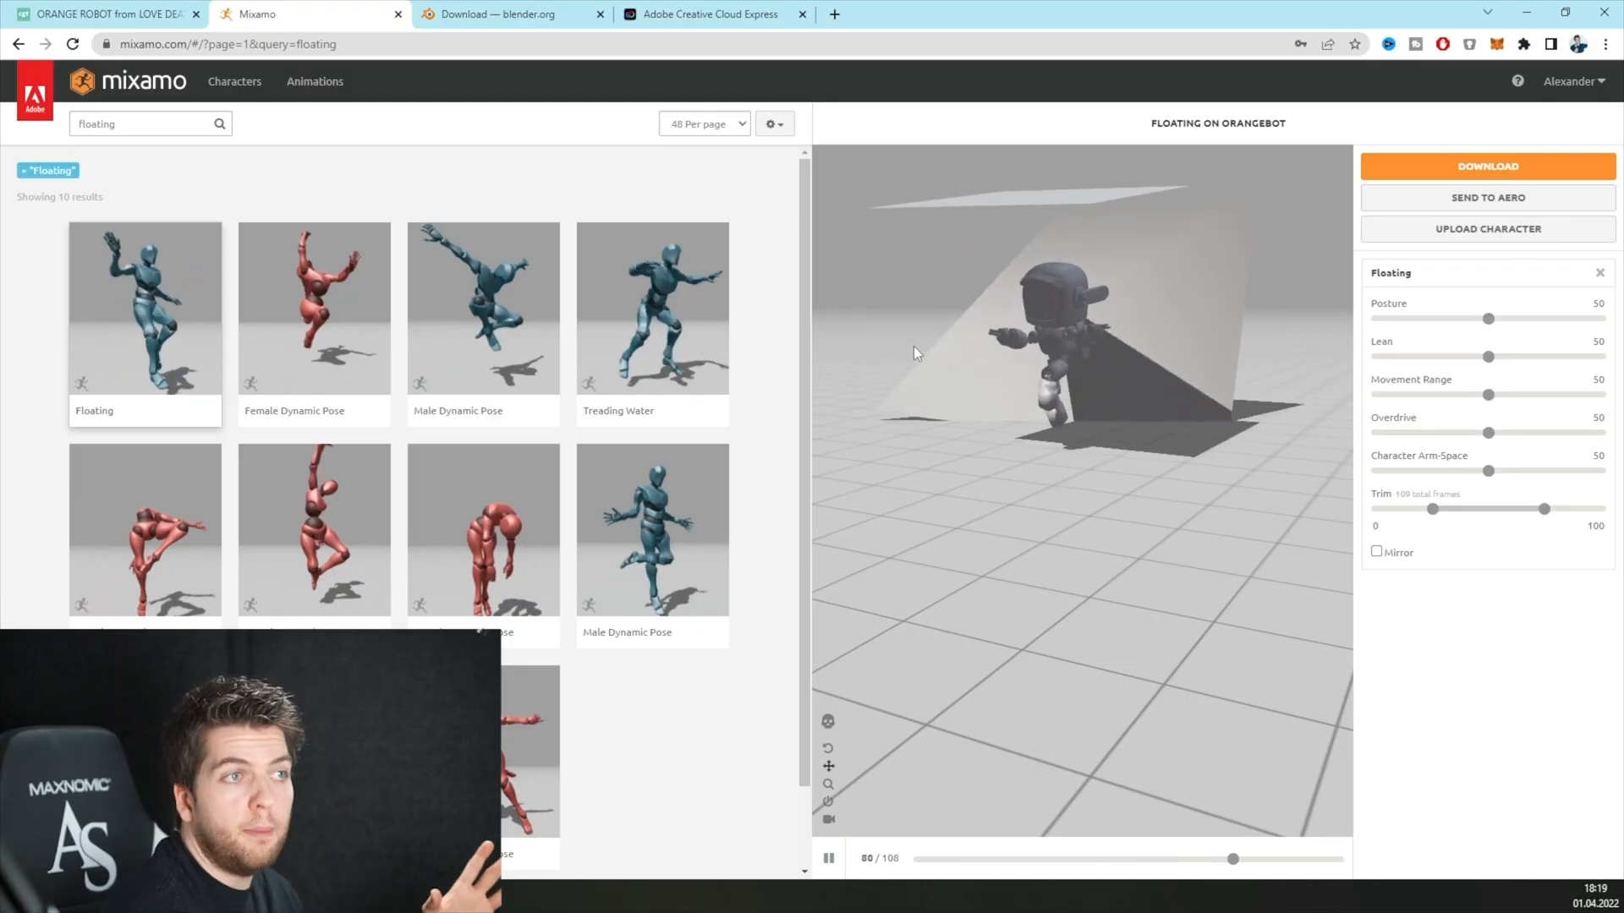
click(1487, 166)
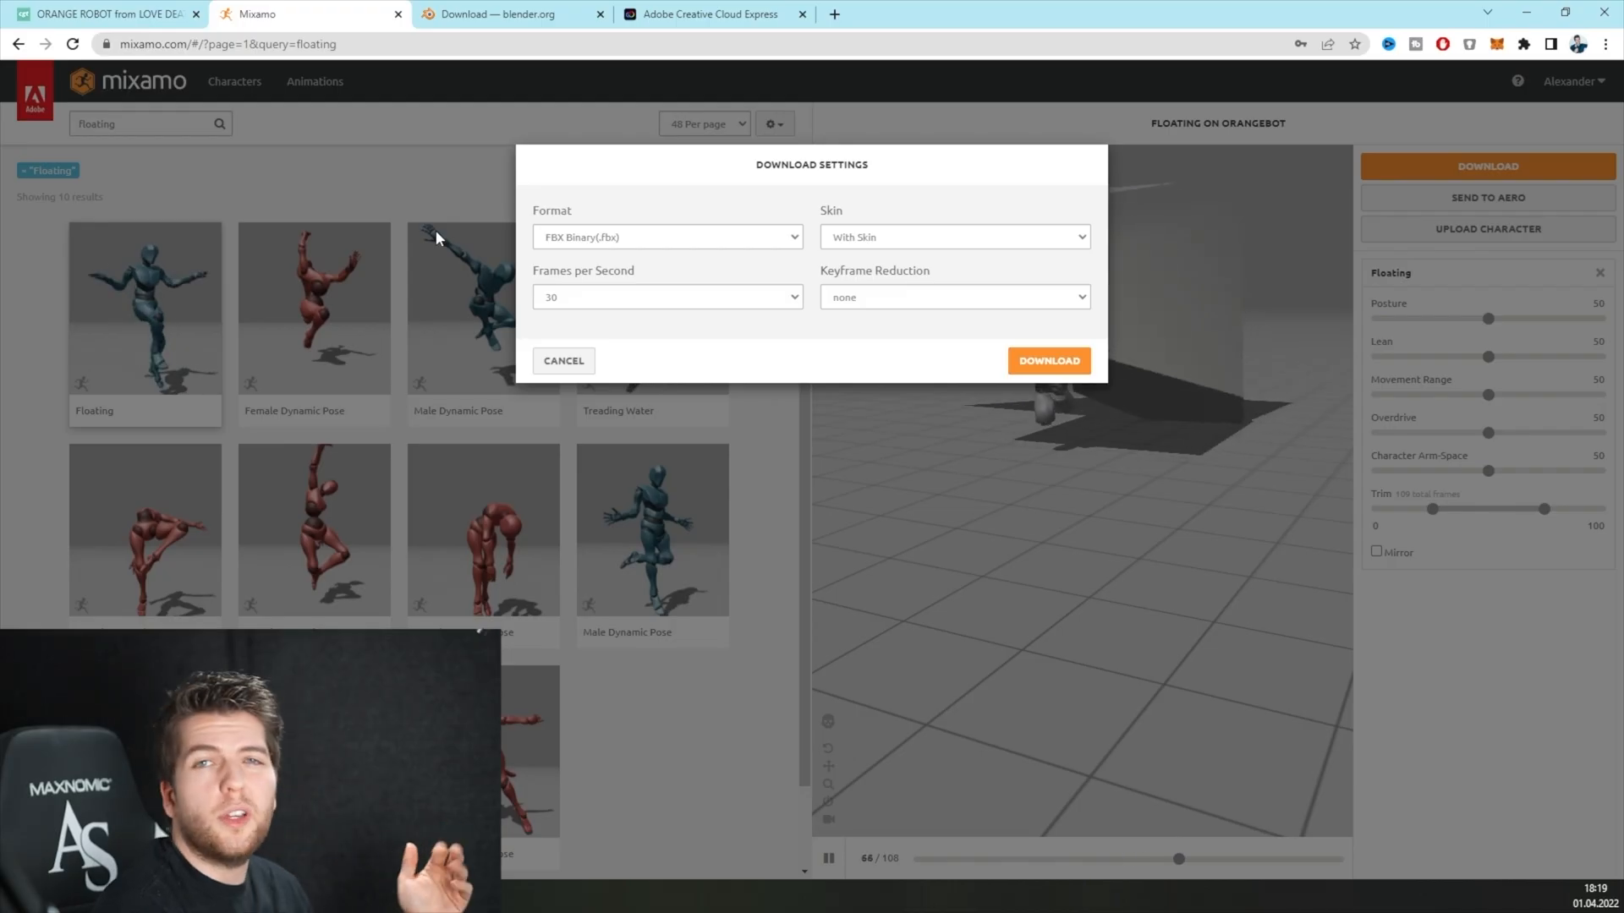
click(507, 13)
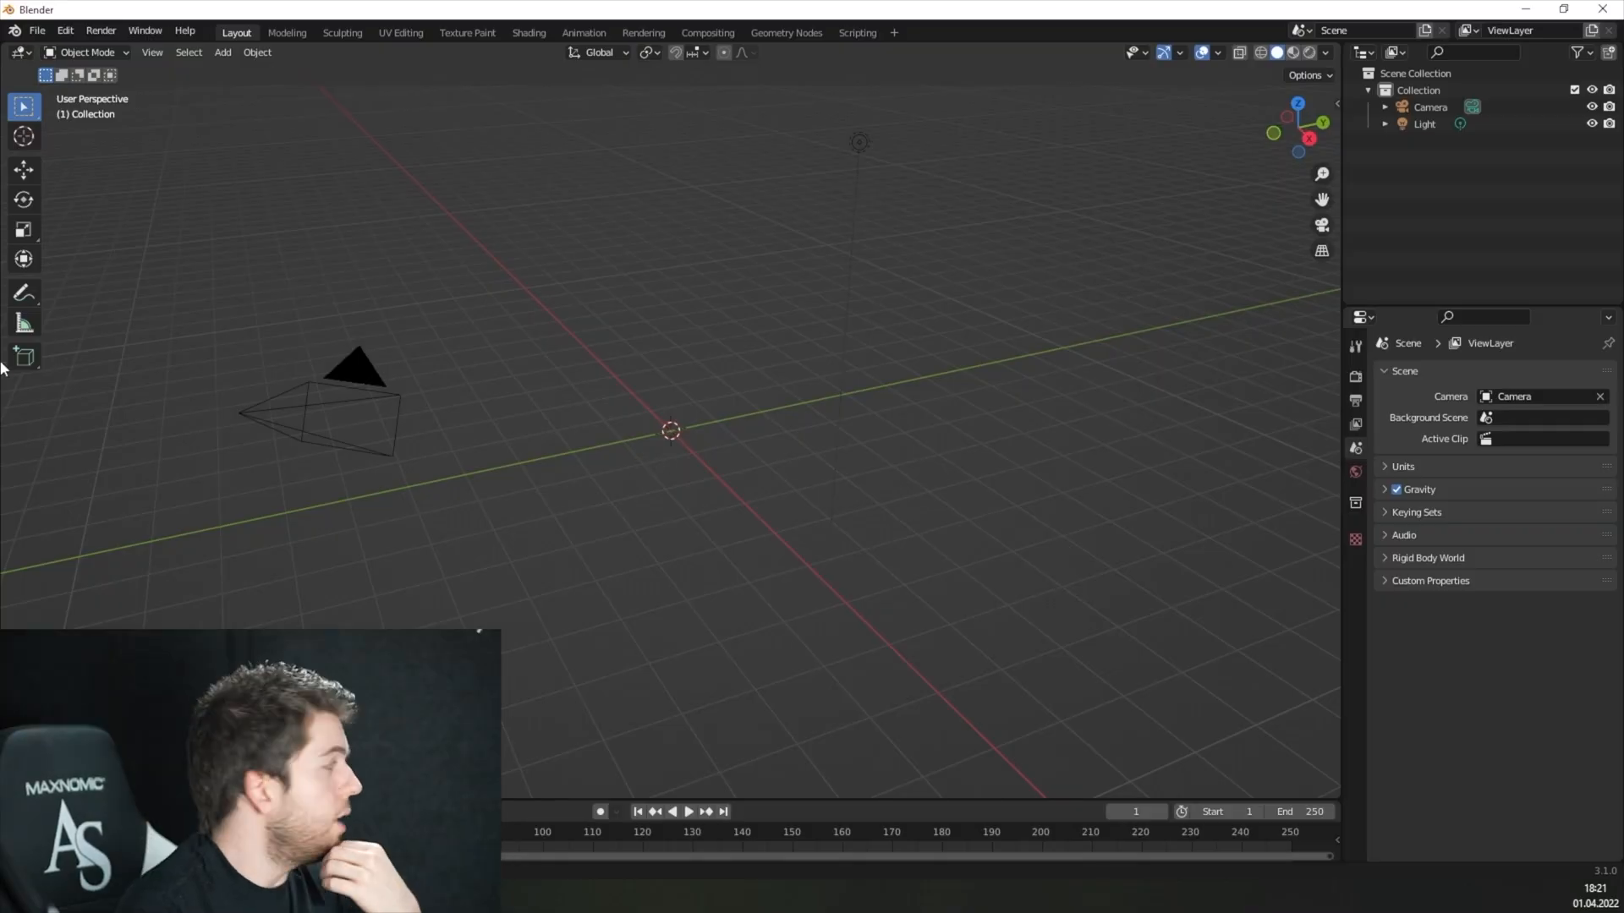
- Import the downloaded Mixamo FBX robot animation into the Blender scene
click(35, 30)
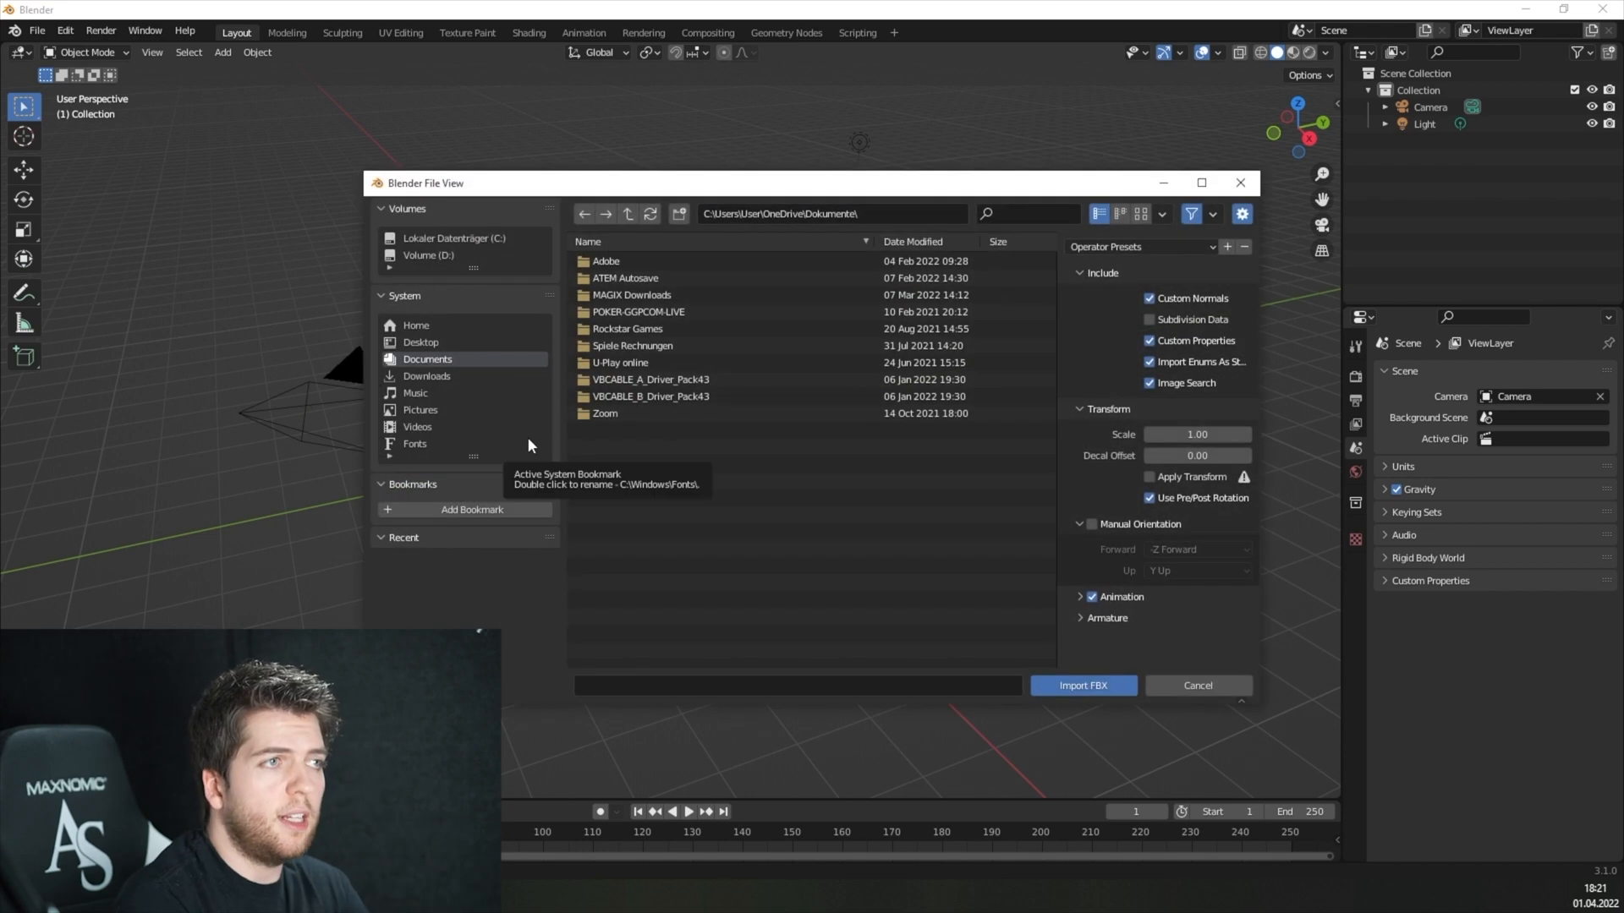
click(1198, 685)
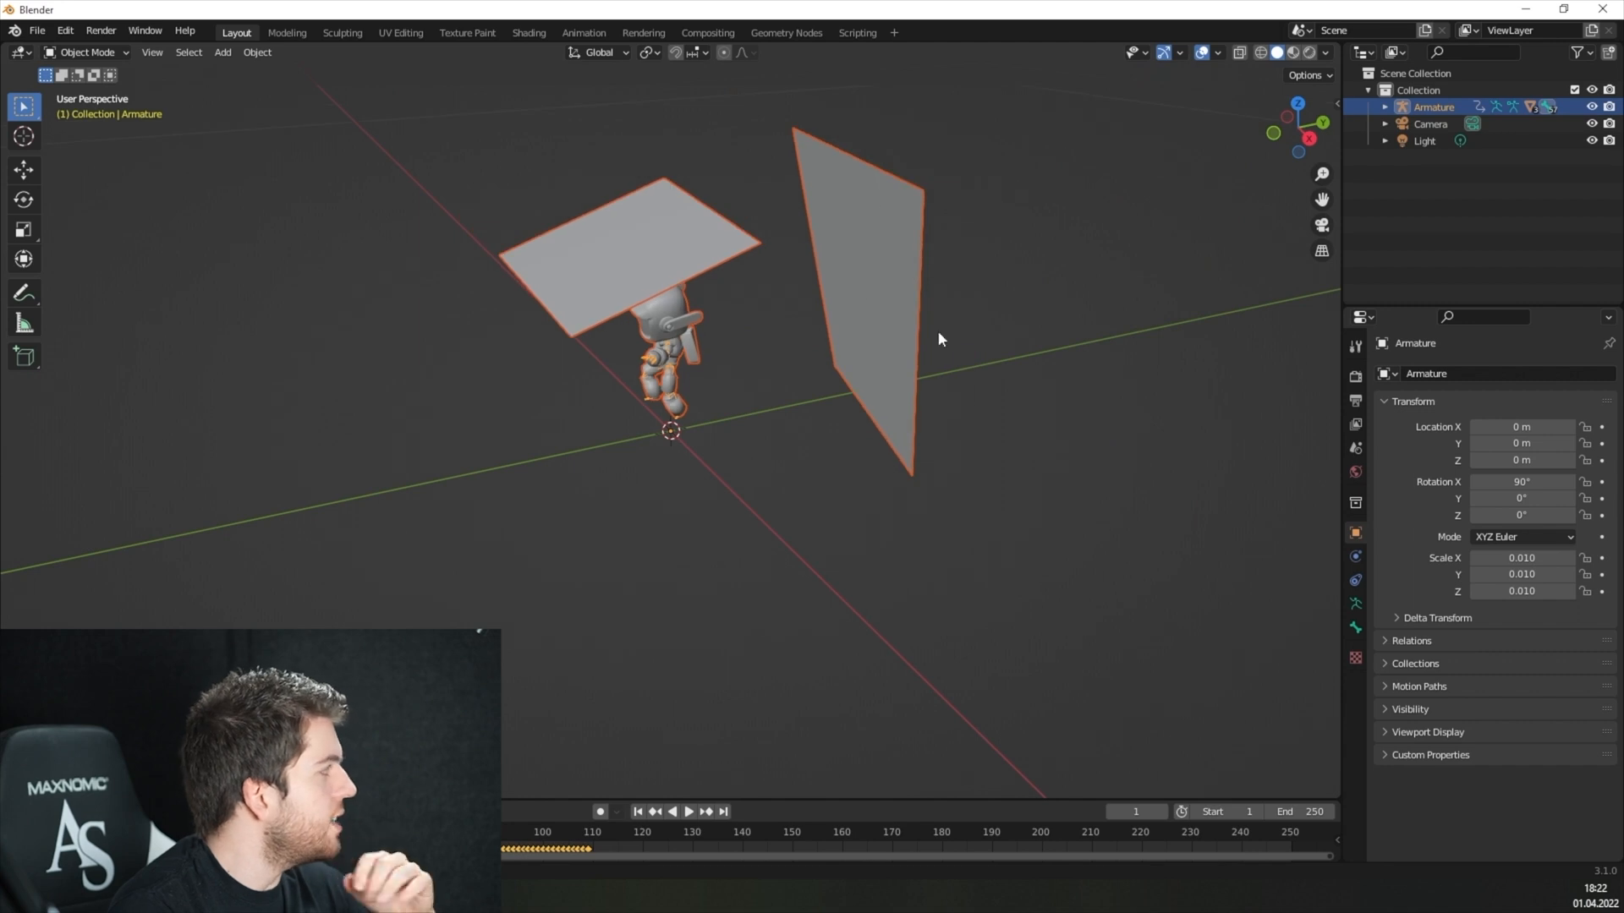
- Delete the stray planes, then play the floating animation to judge its loop length
click(865, 279)
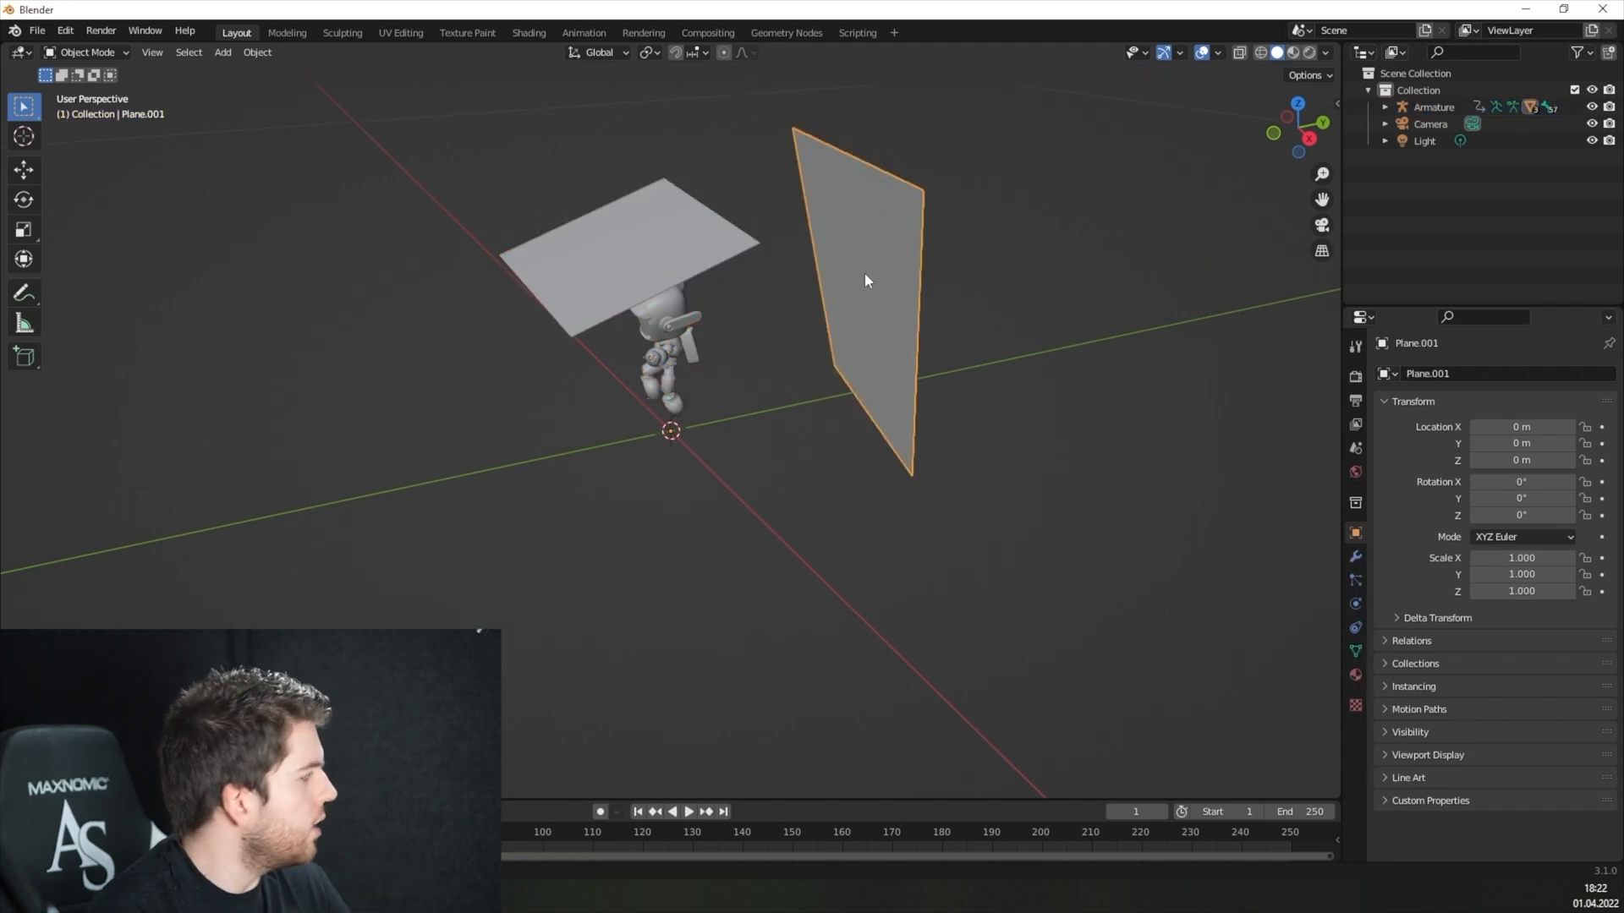
key(x)
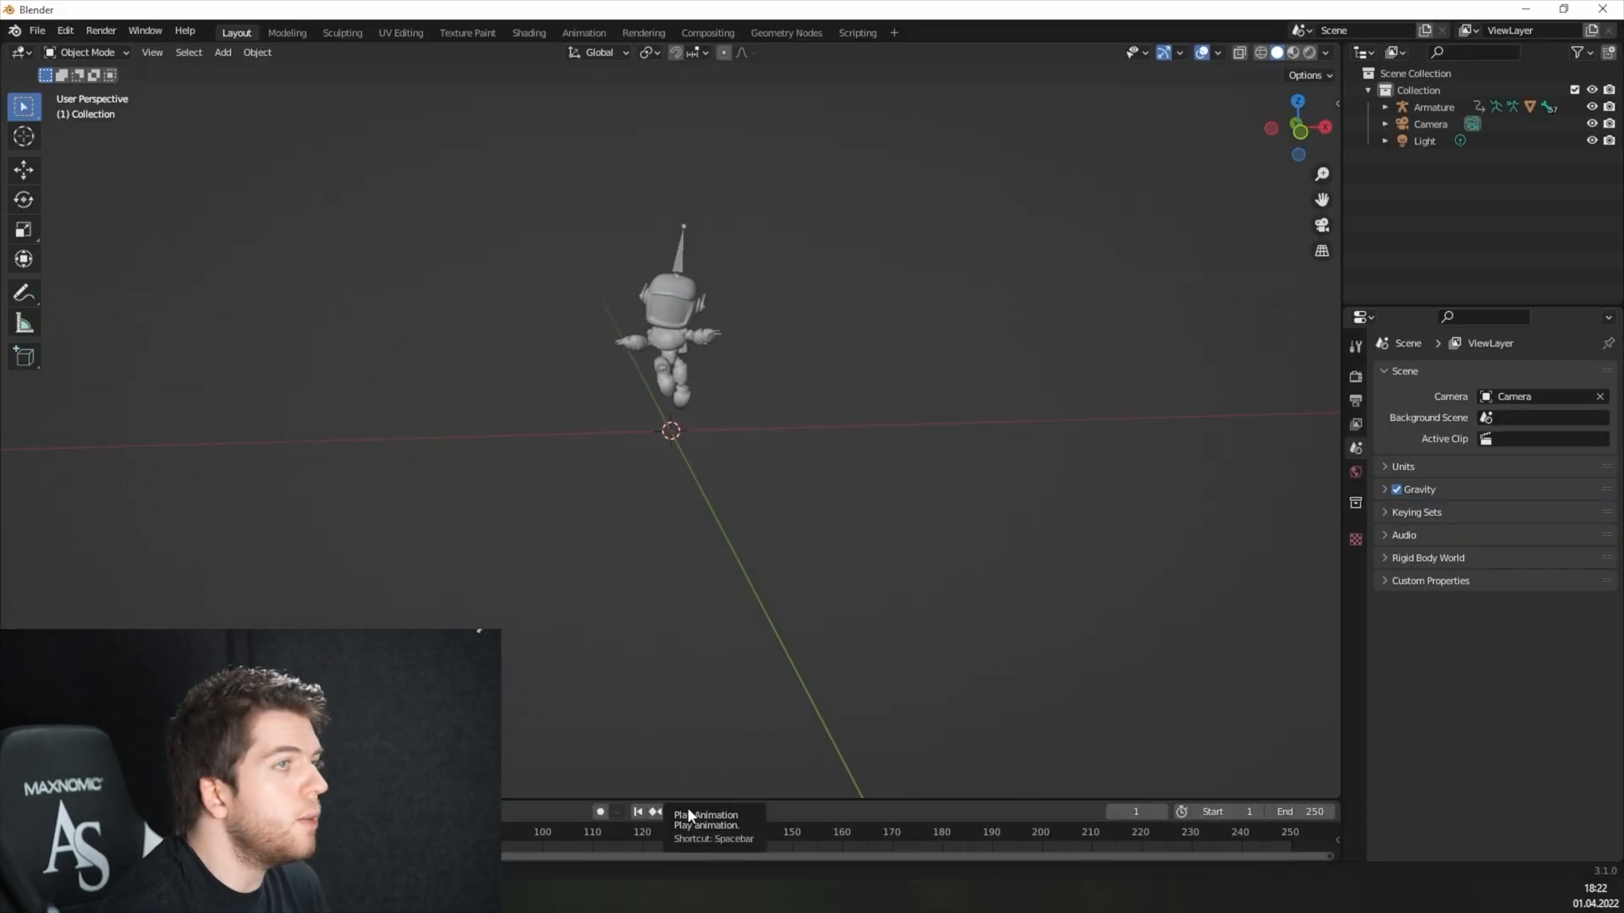
click(682, 811)
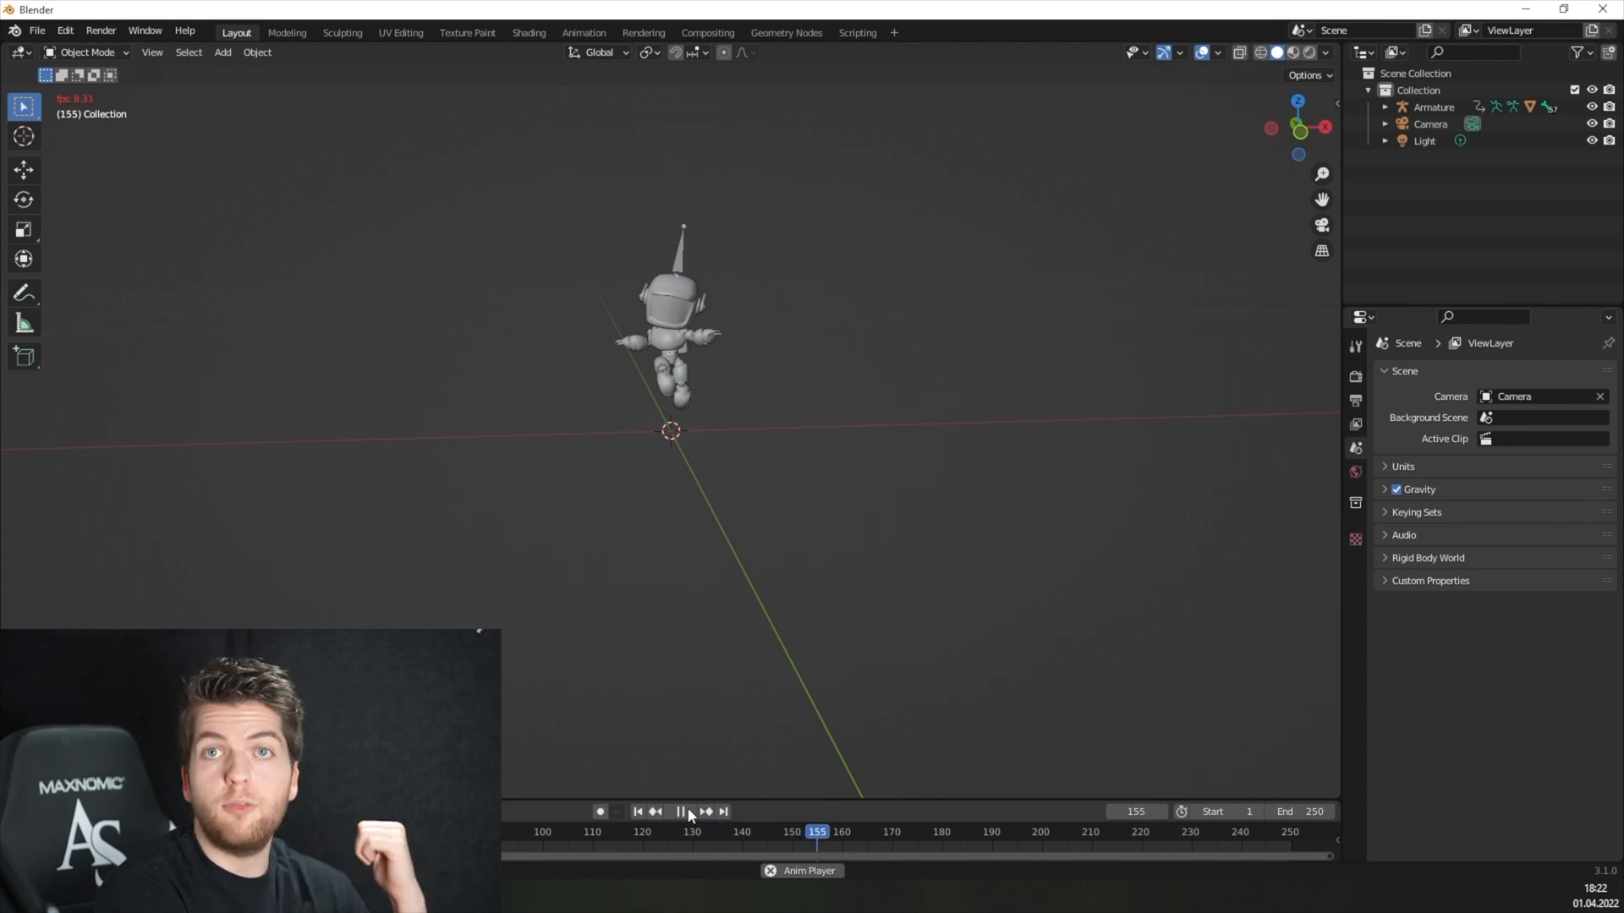
click(677, 832)
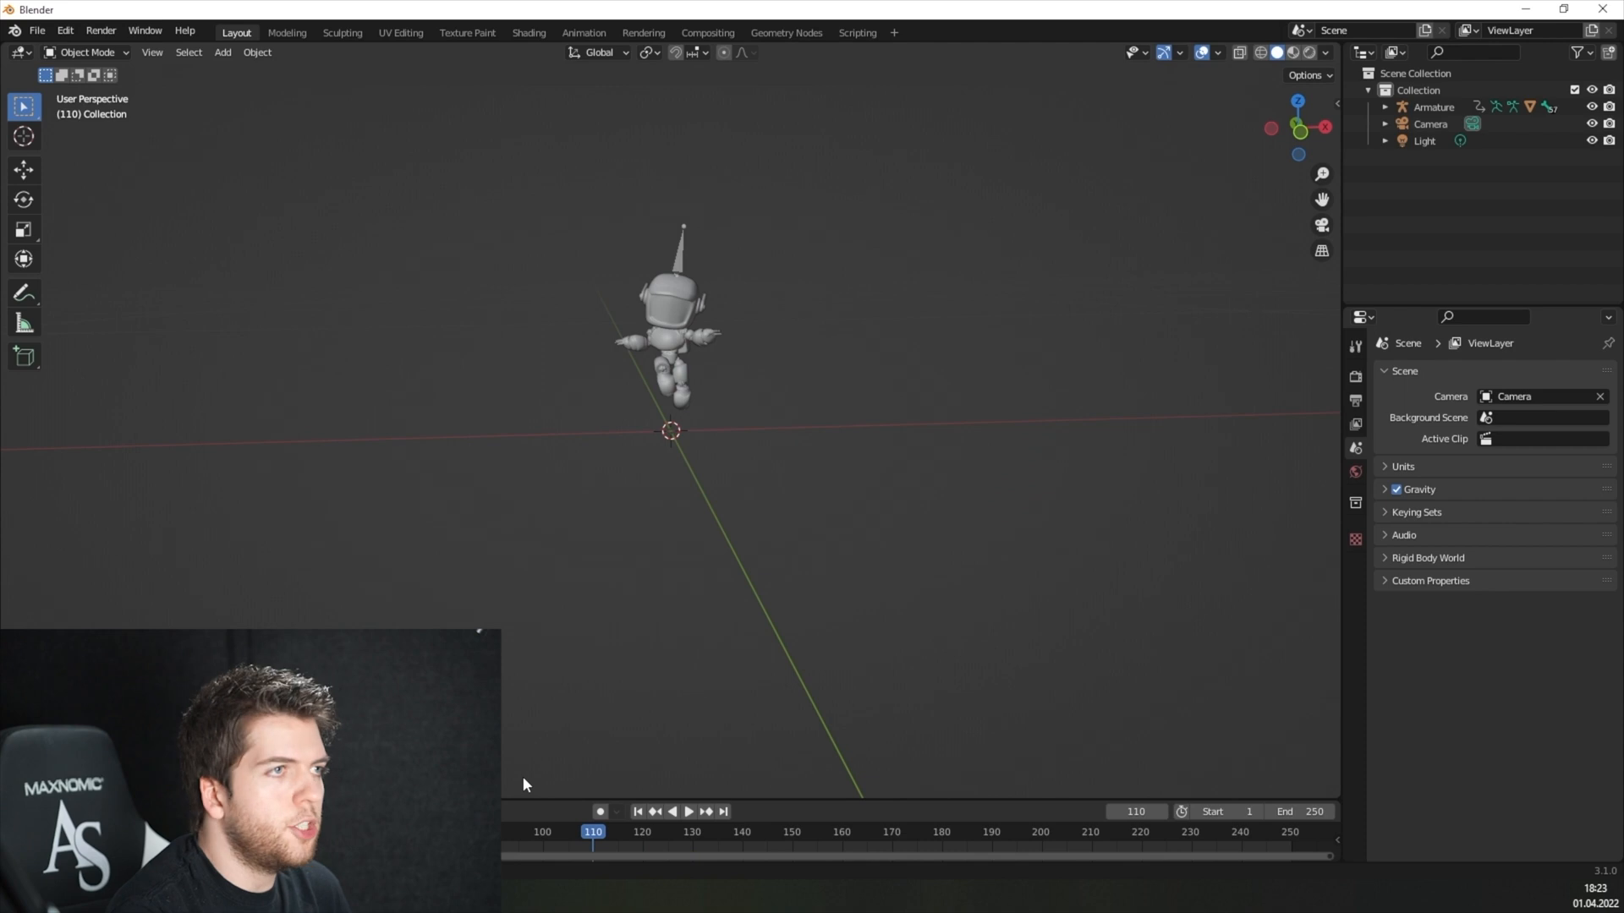
mouse_move(1081, 745)
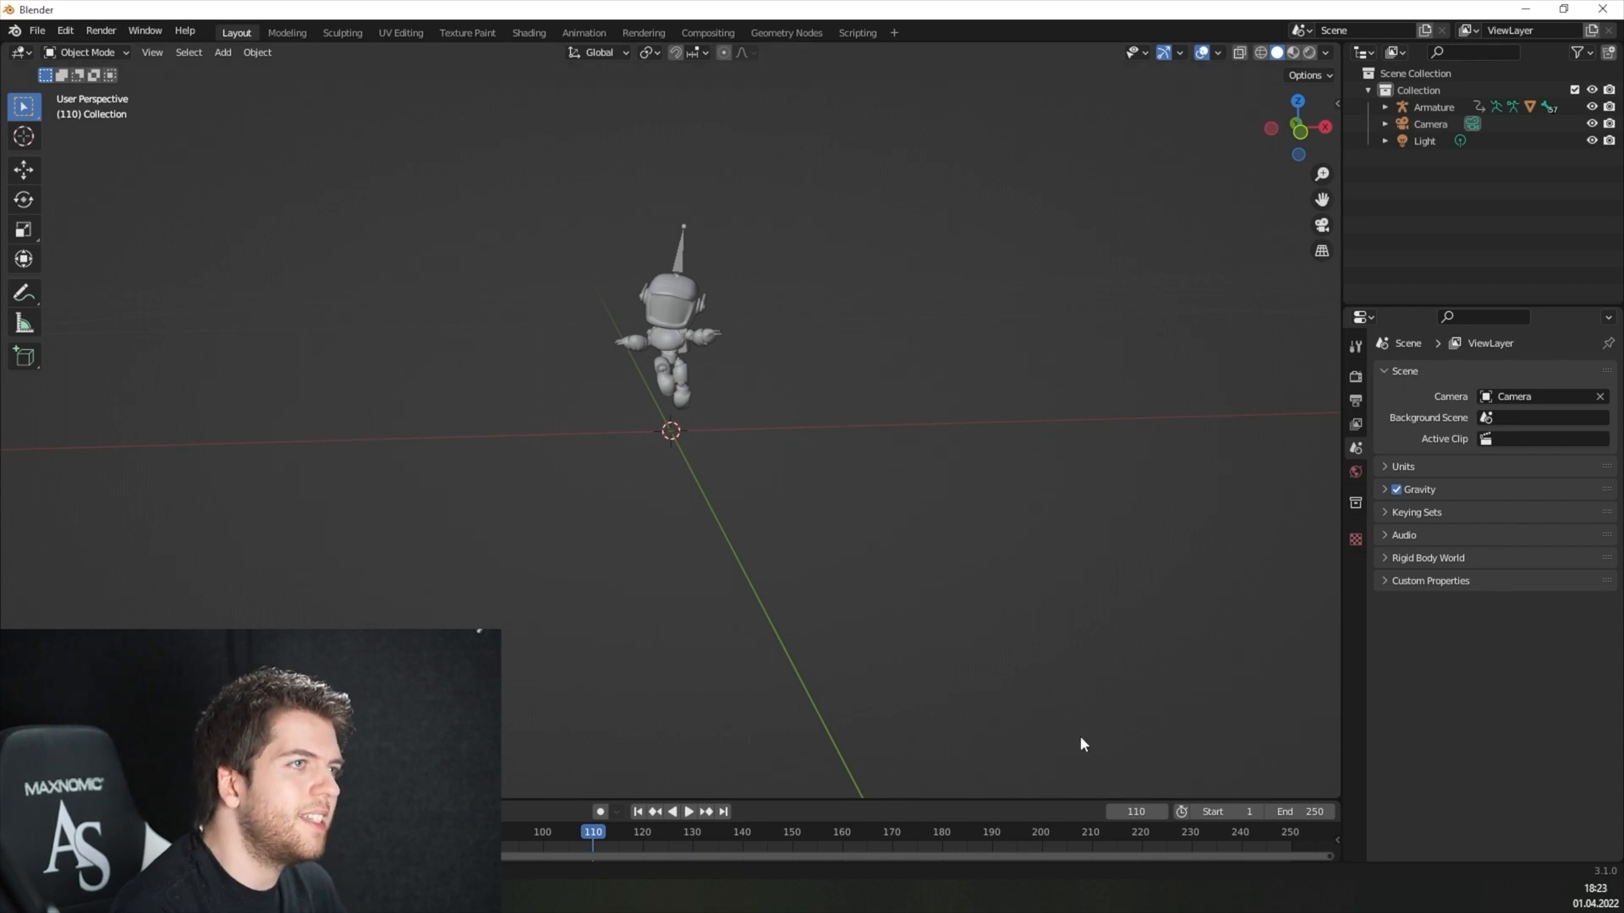
mouse_move(1304, 778)
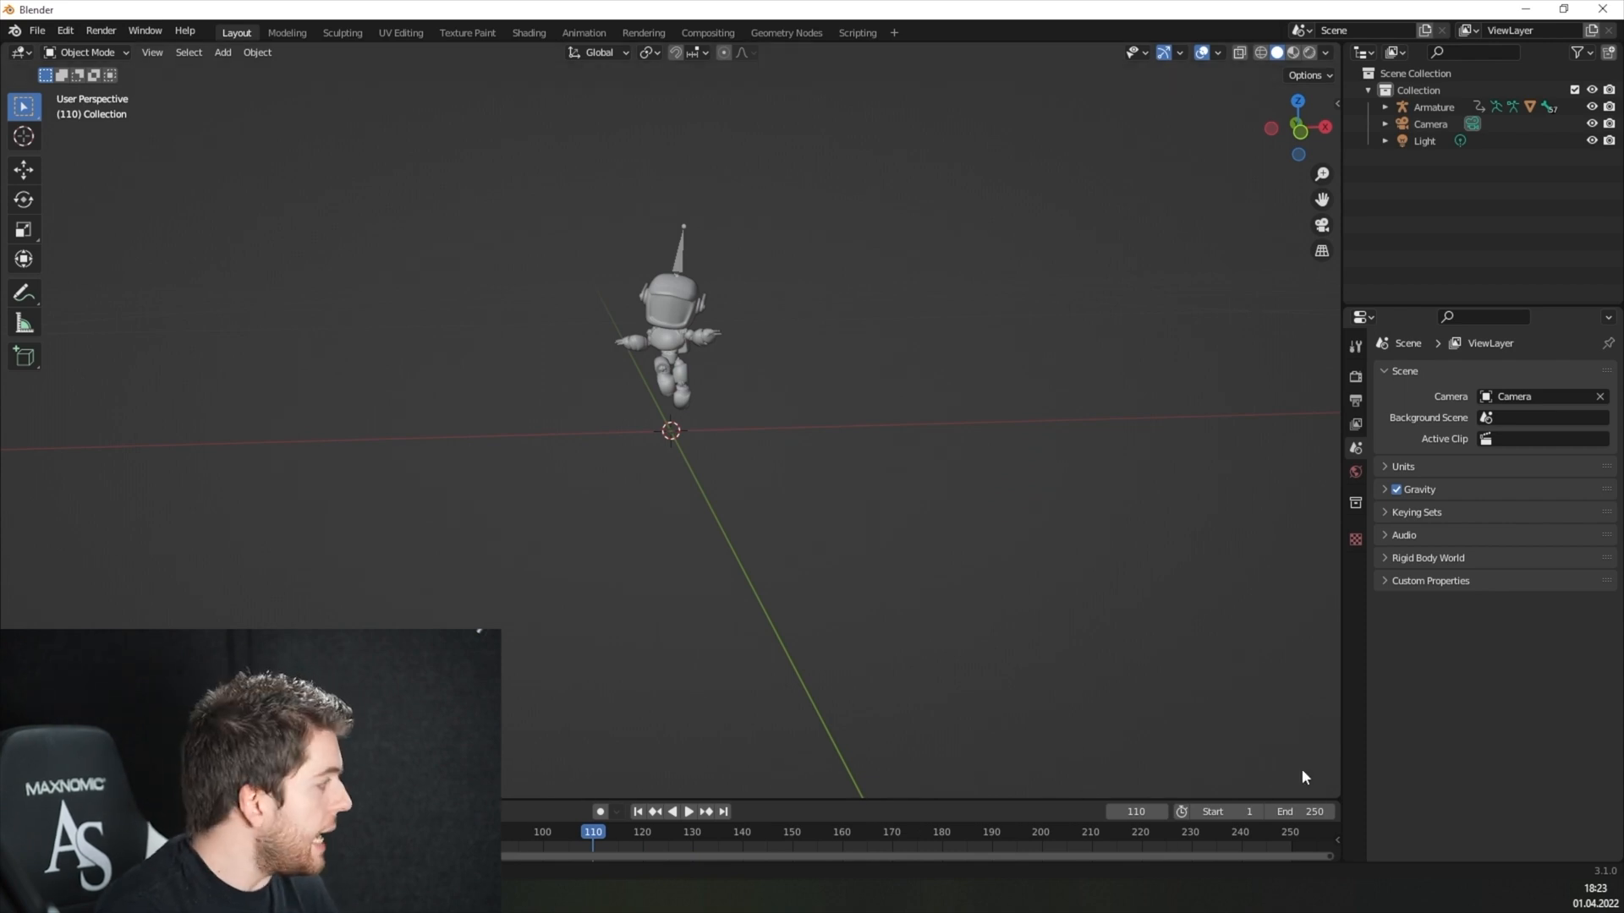
mouse_move(1303, 841)
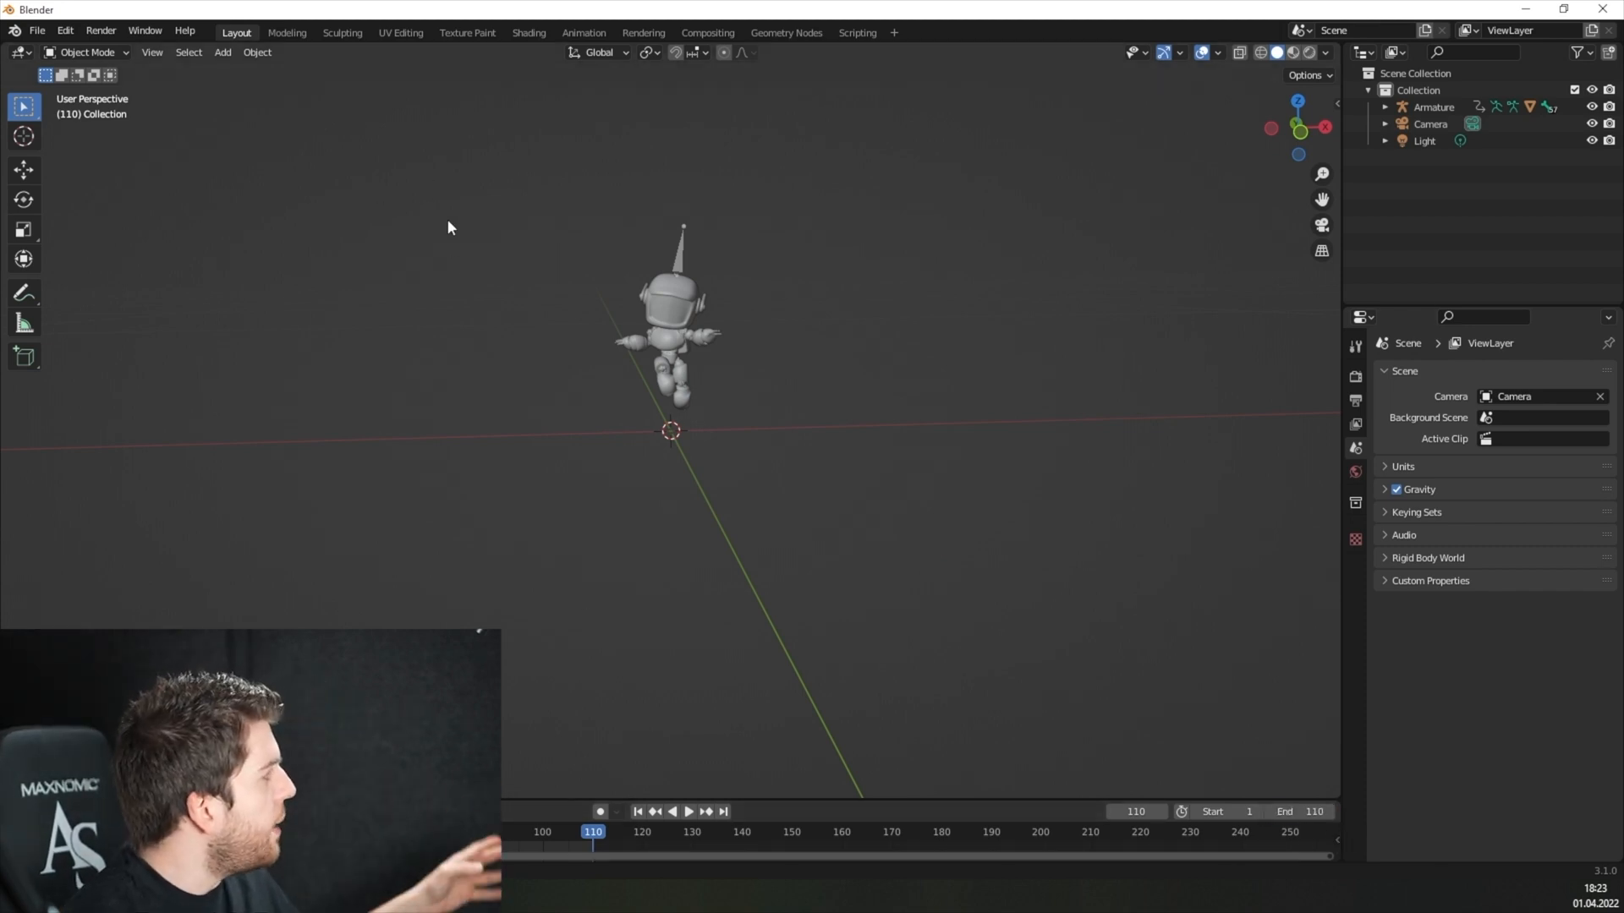
- Add a floor plane and a second plane rotated 90° on X as a back wall
click(222, 52)
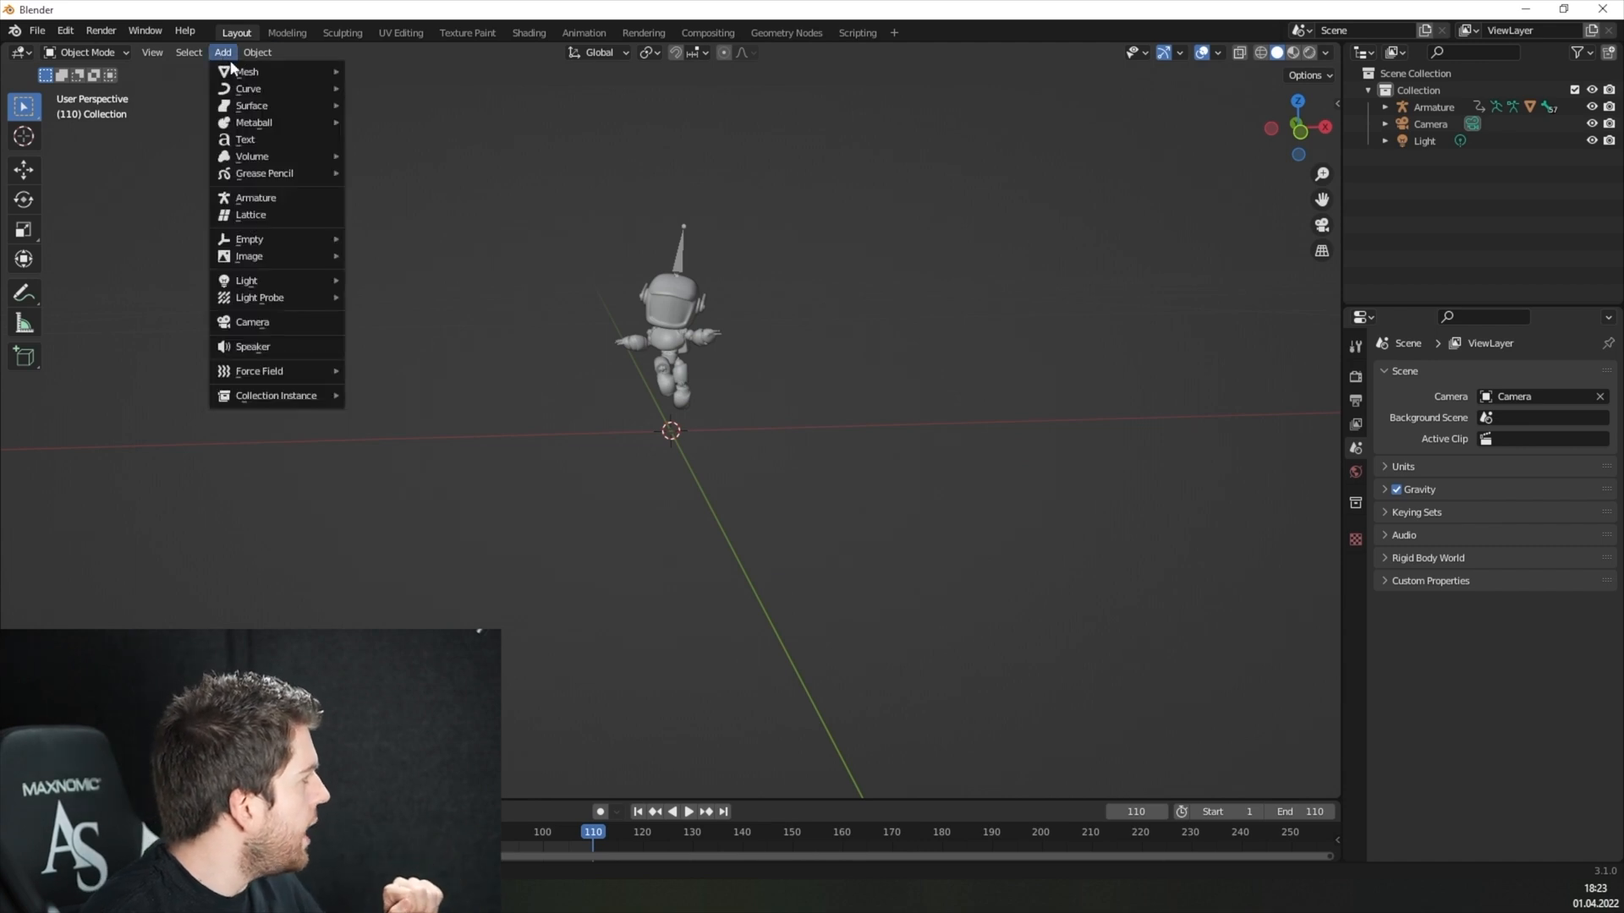
click(247, 71)
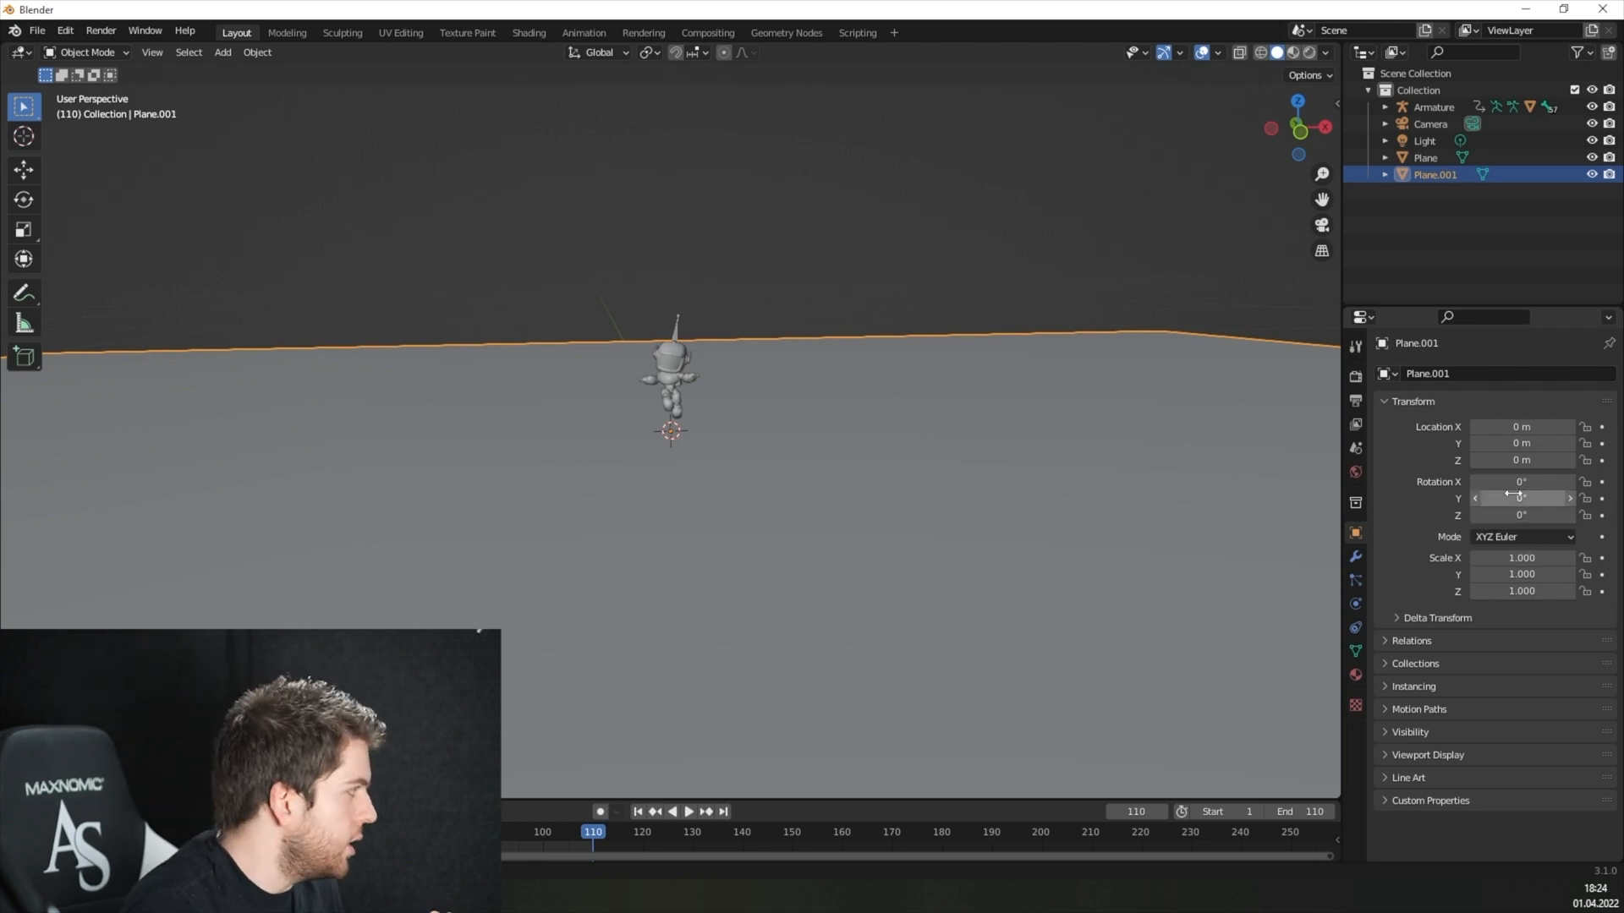
click(1424, 157)
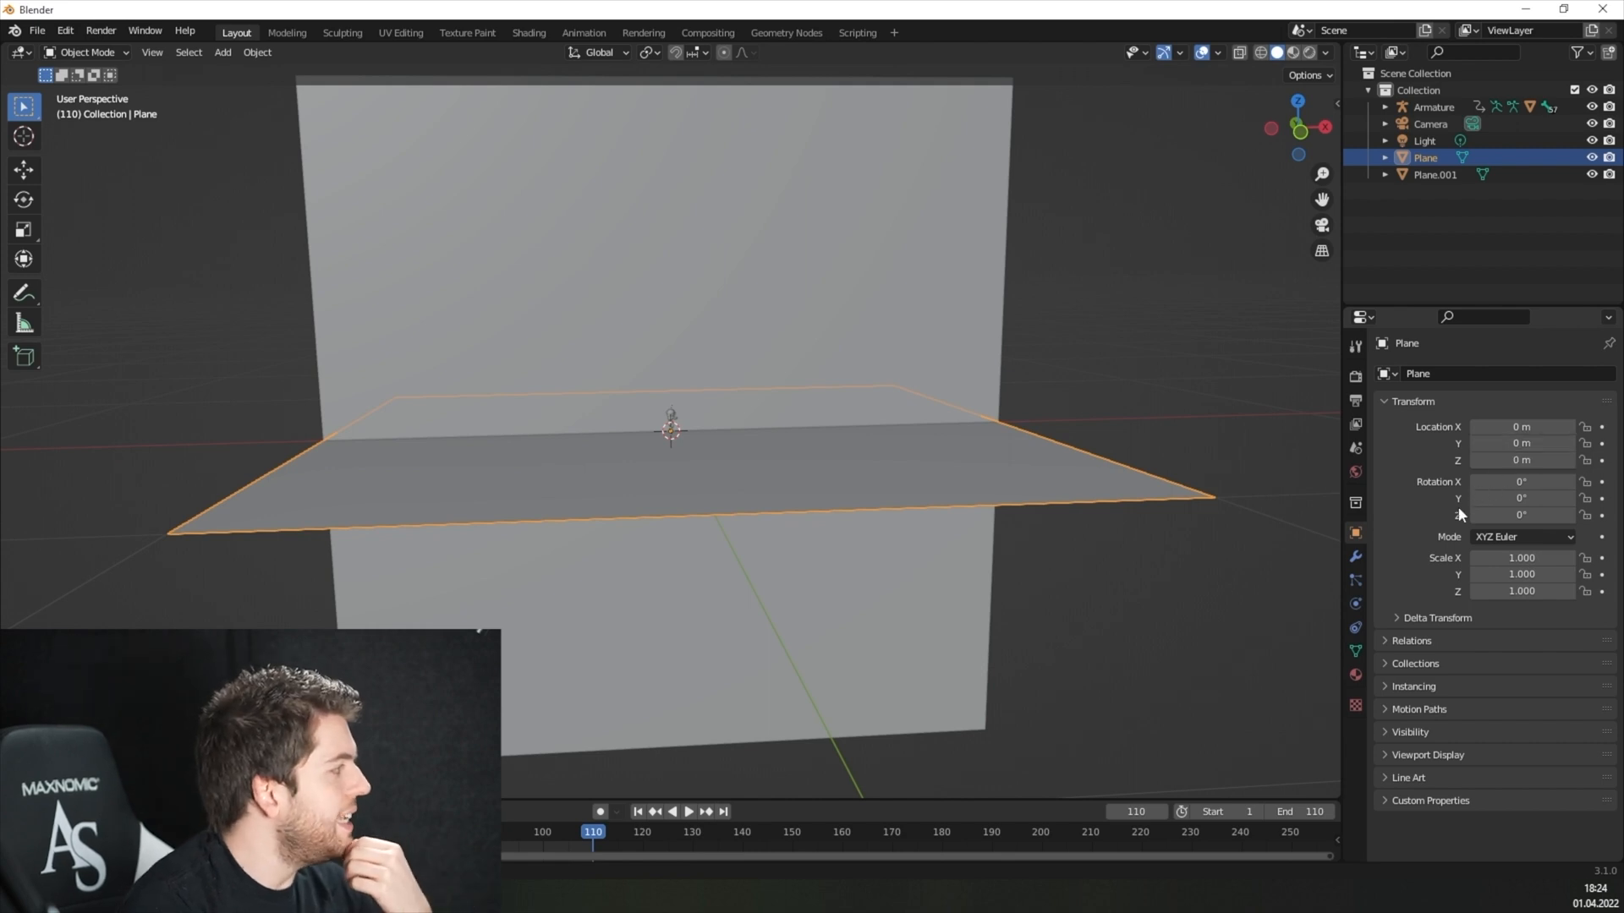
click(221, 52)
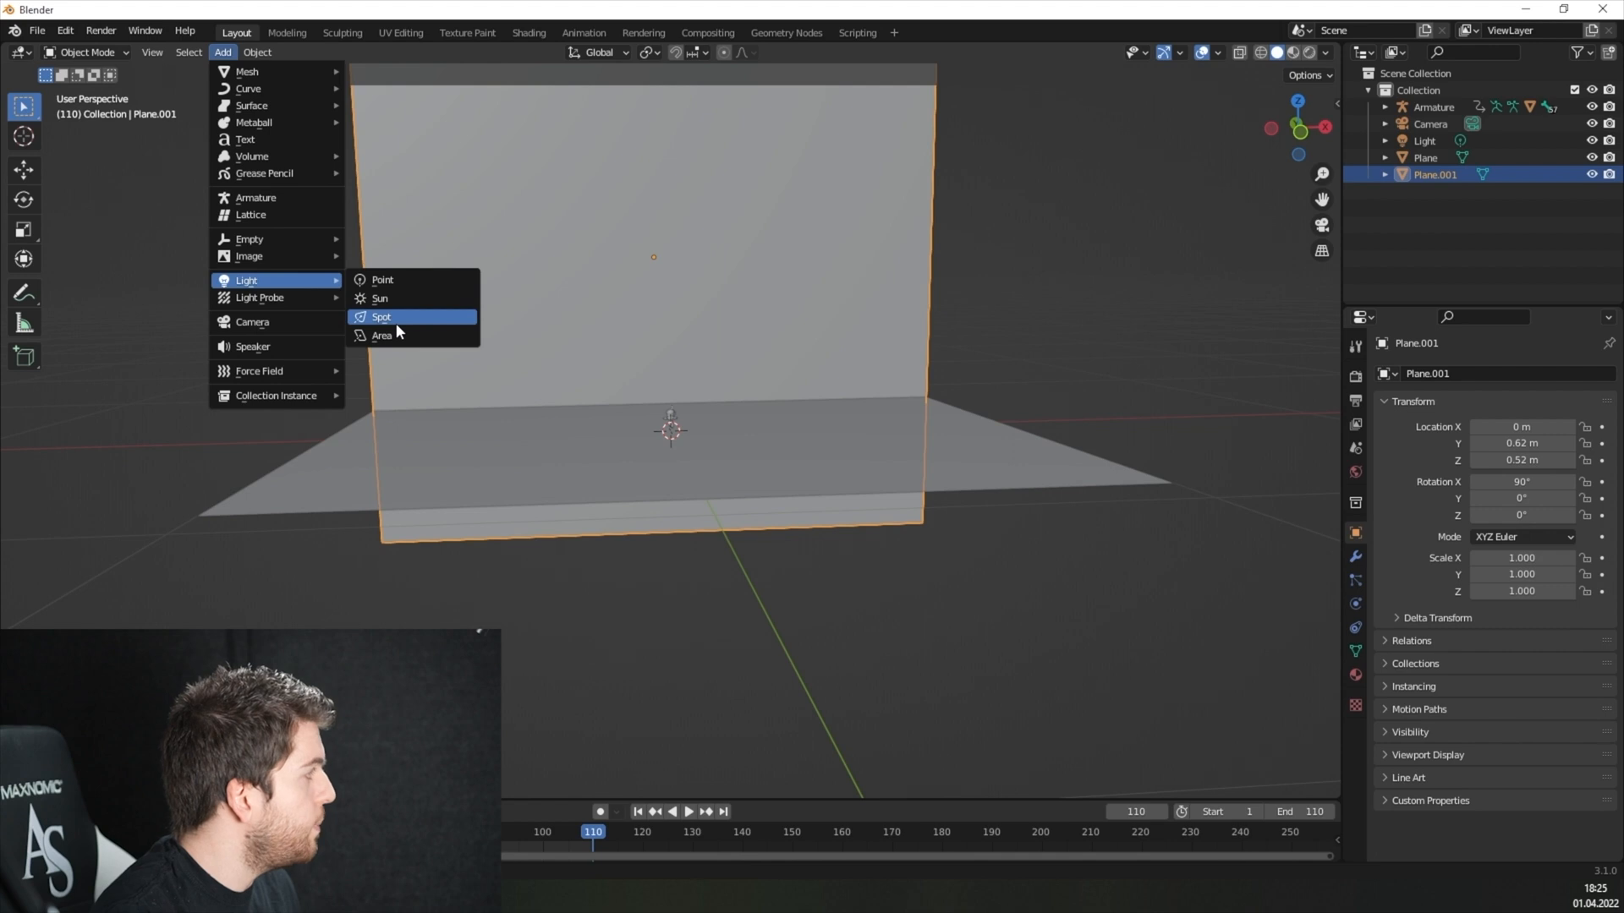
- Add a Spot light above the backdrop planes to light the stage
click(381, 316)
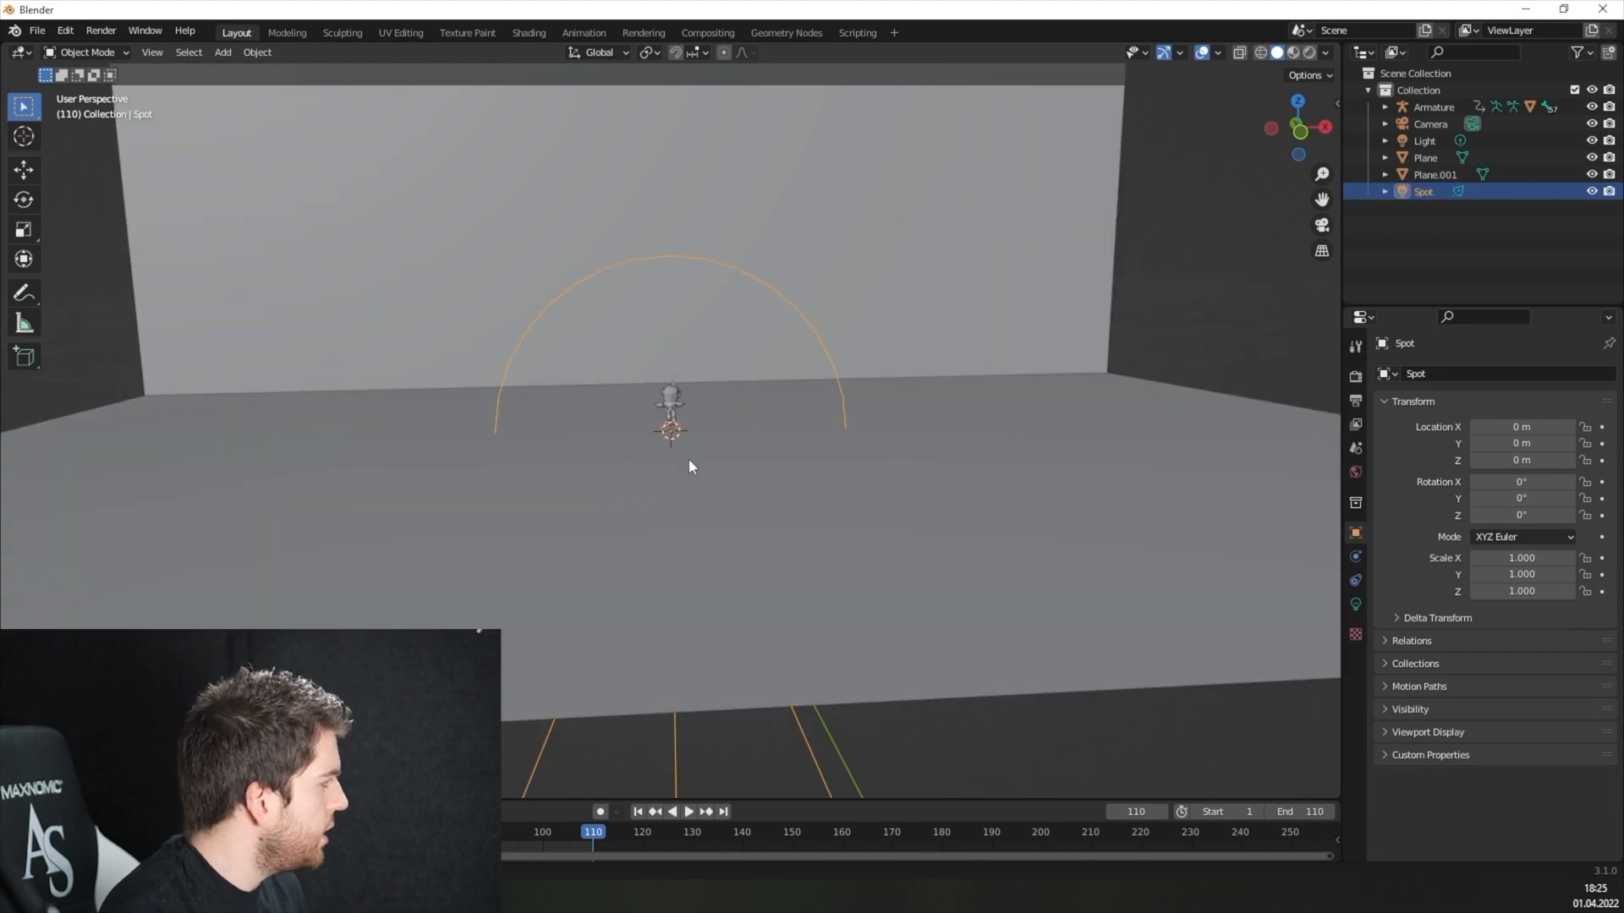
mouse_move(949, 590)
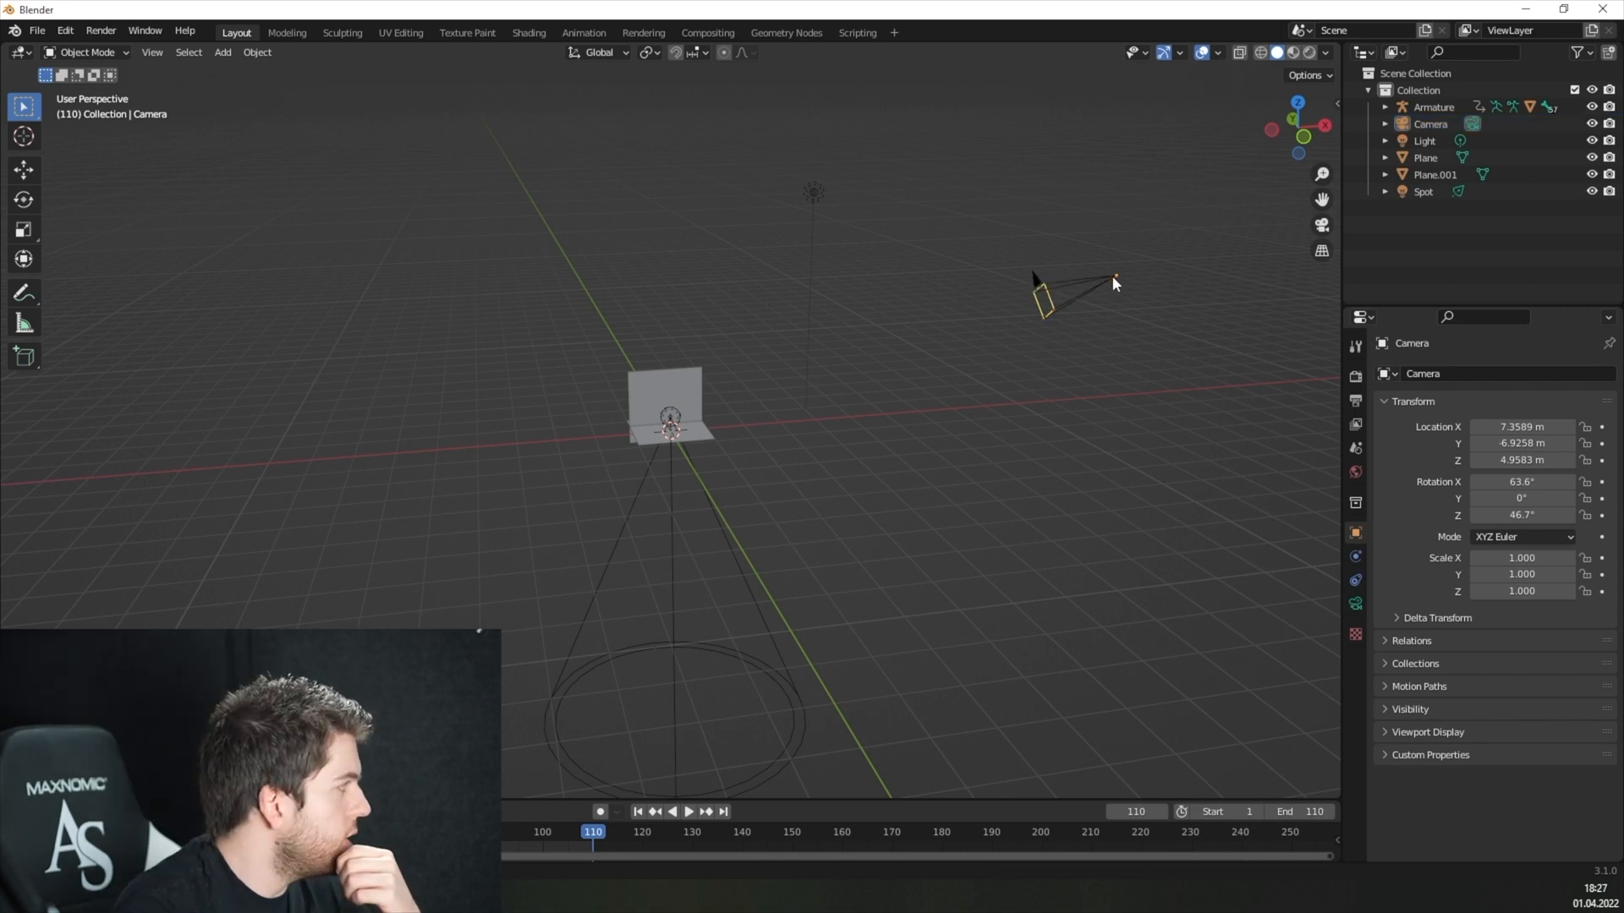
- Move and rotate the camera to frame the robot, then render a still image
click(1077, 294)
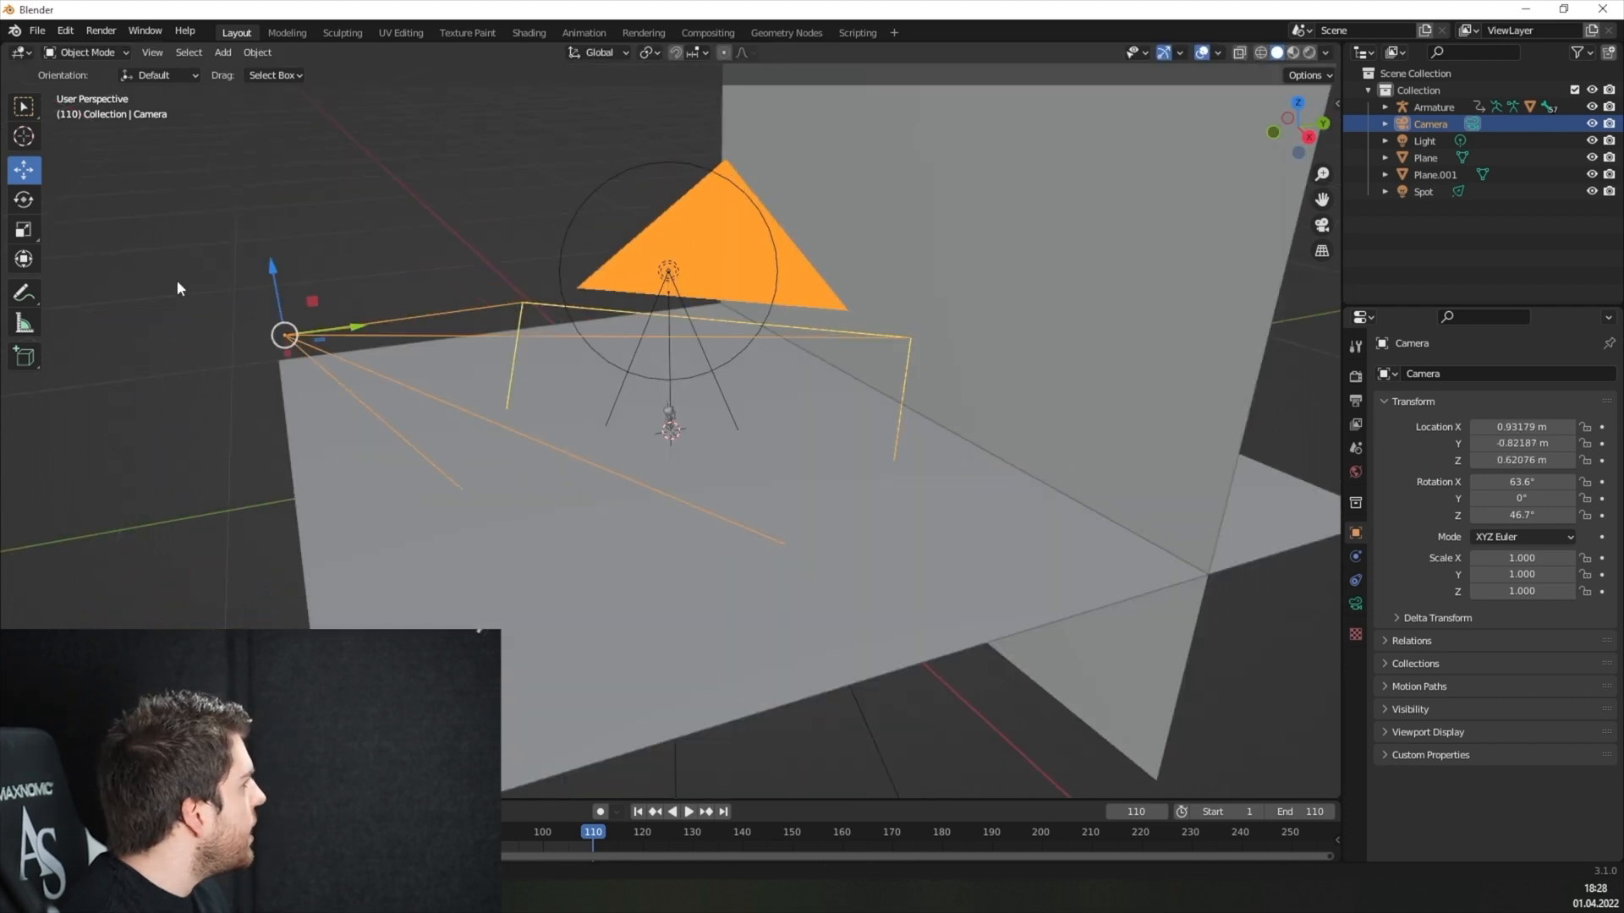
click(22, 200)
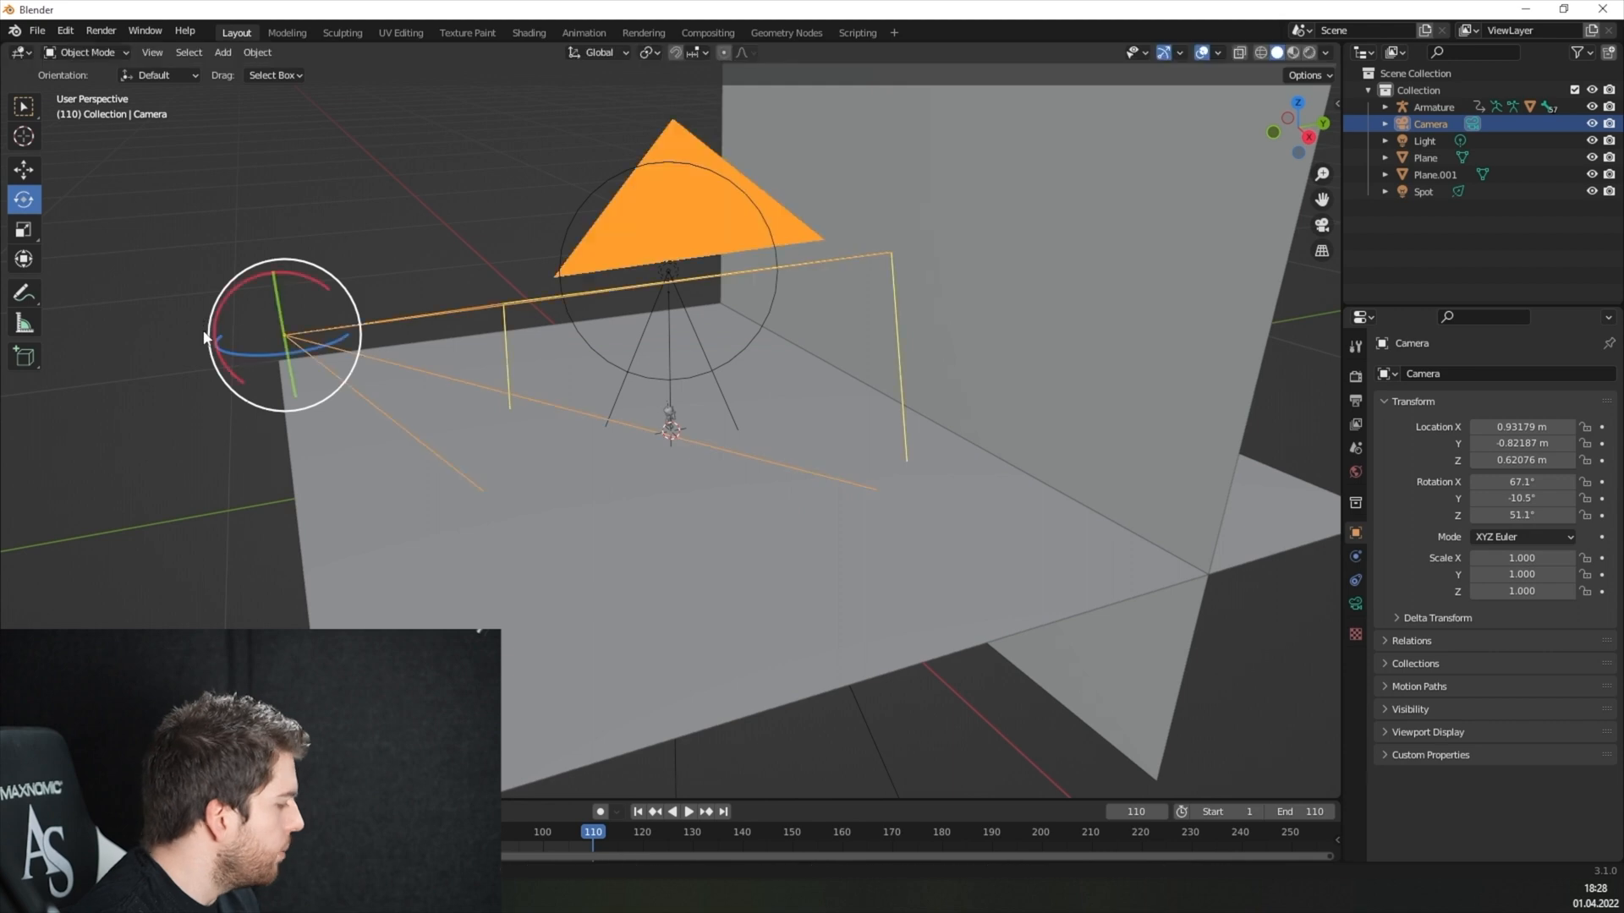
click(99, 30)
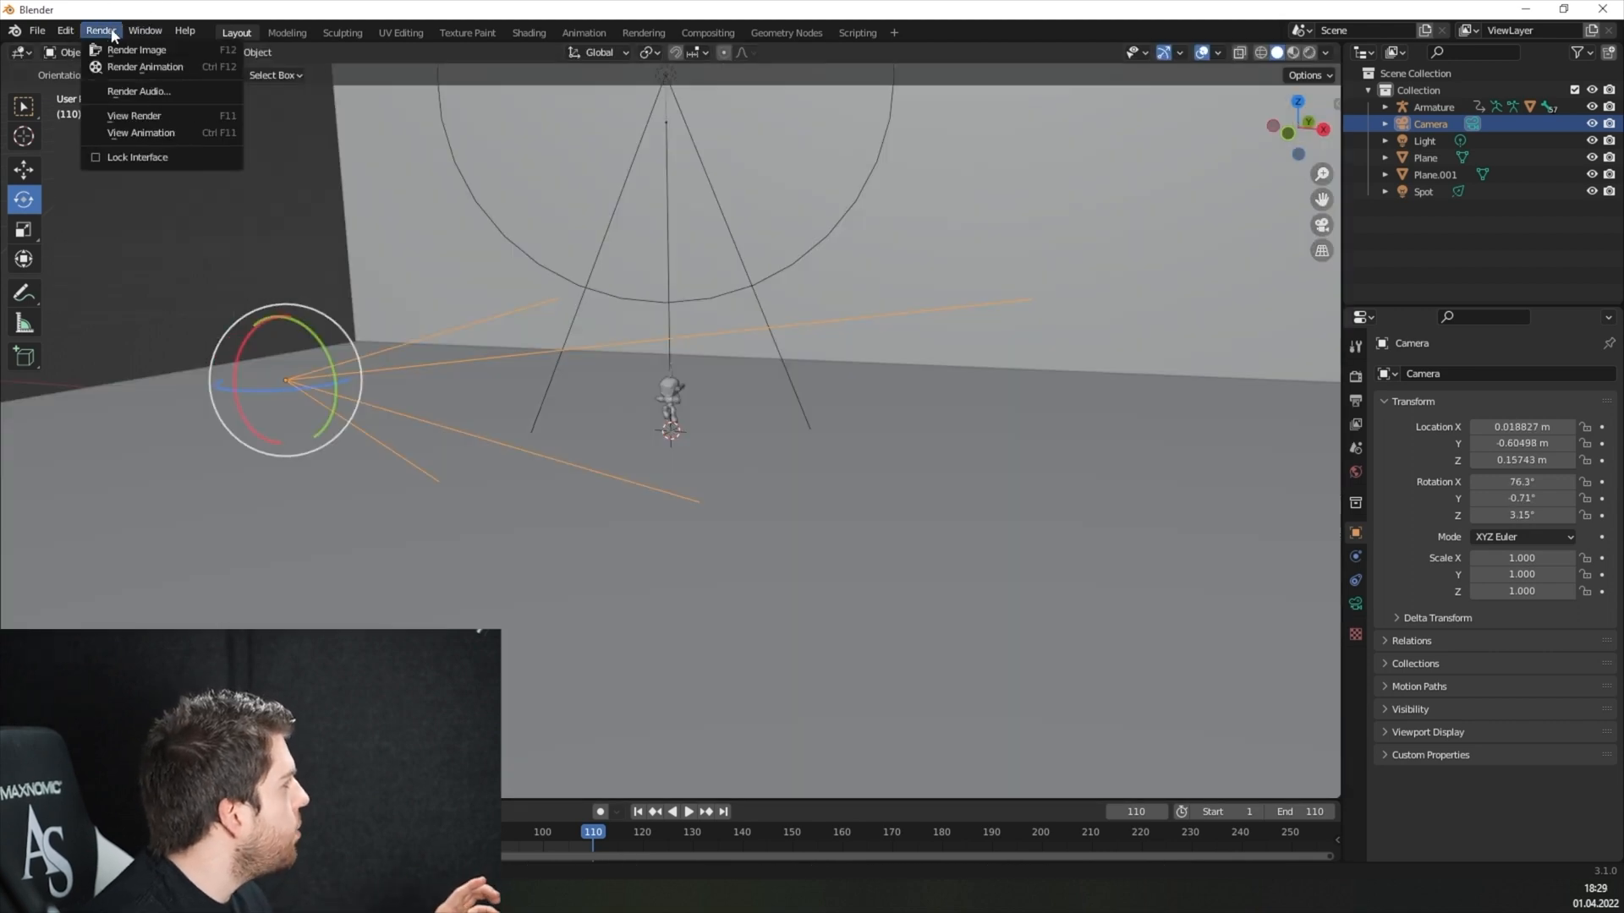
click(137, 49)
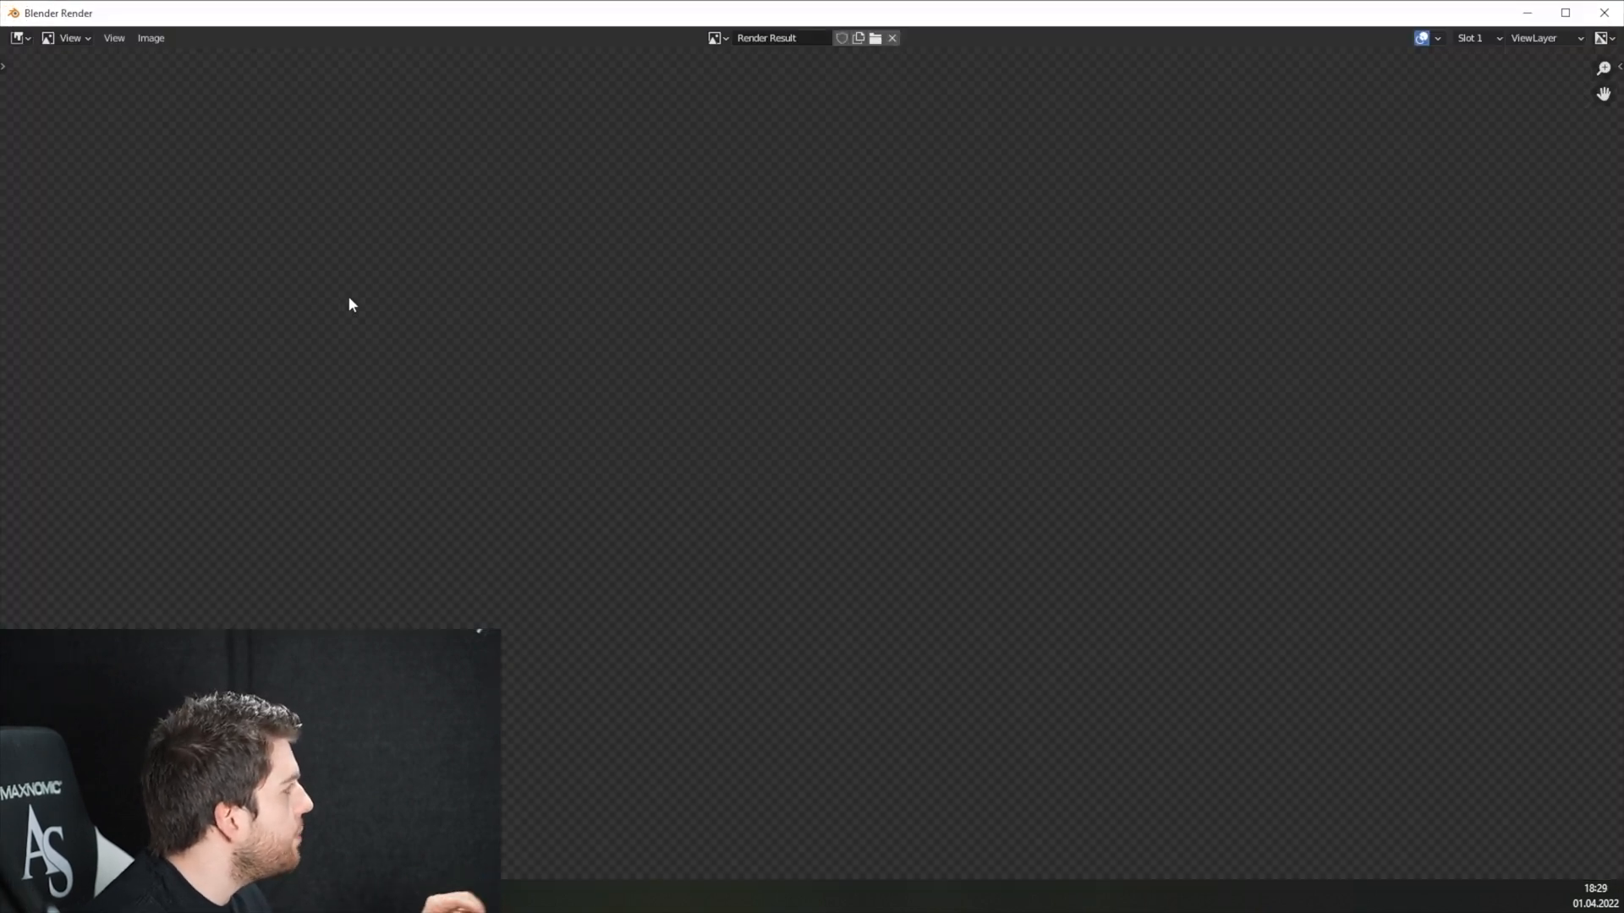
mouse_move(808, 501)
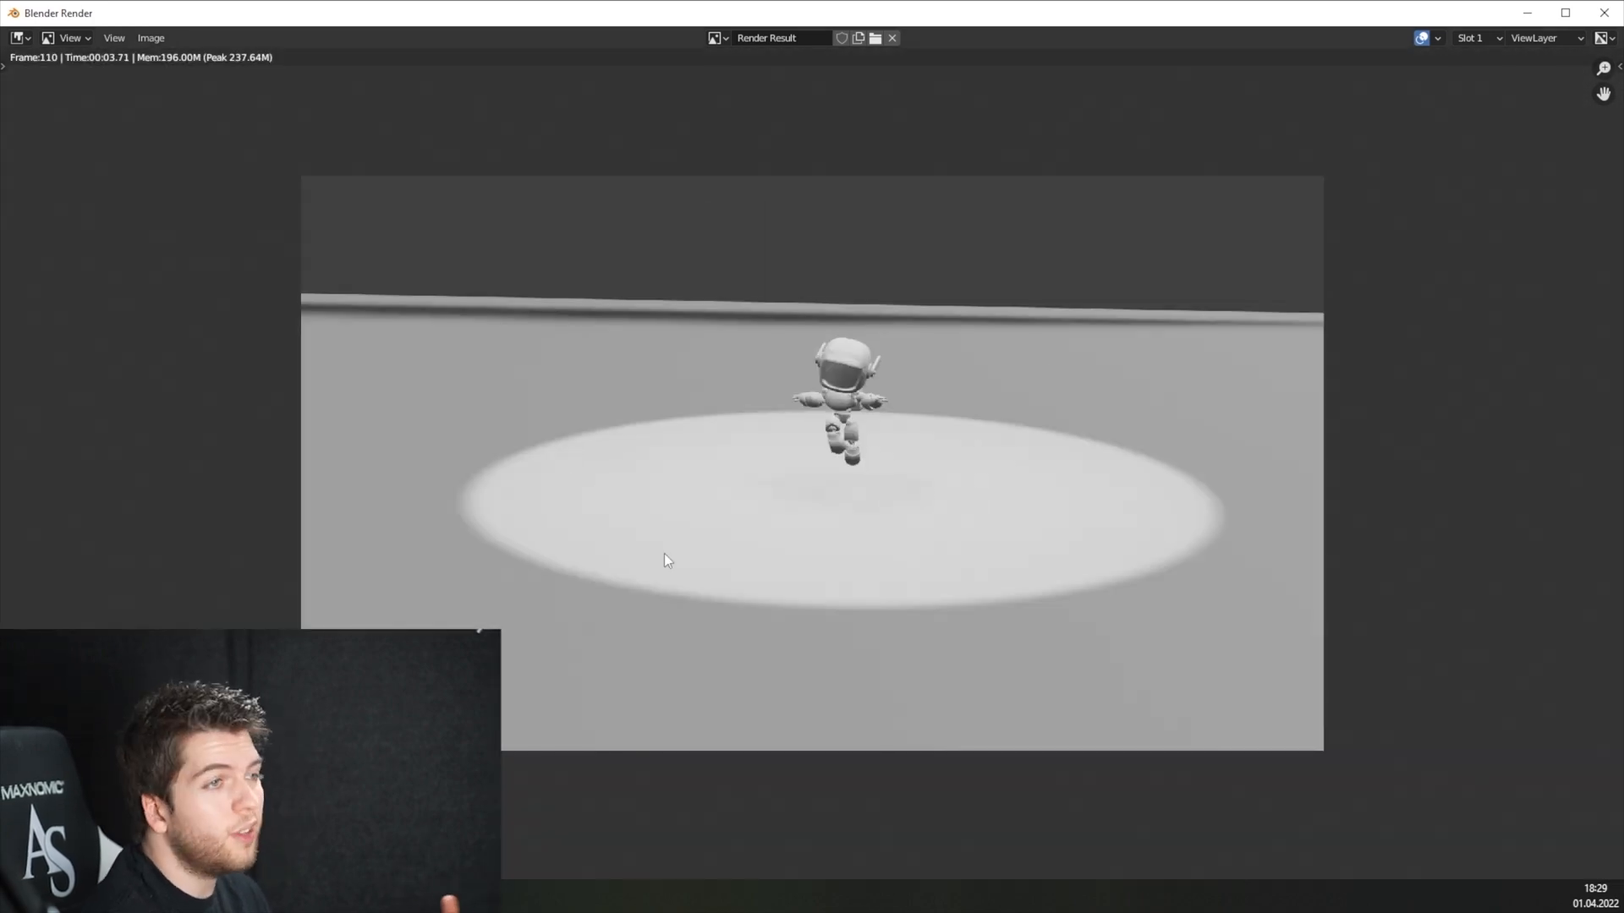
mouse_move(984, 473)
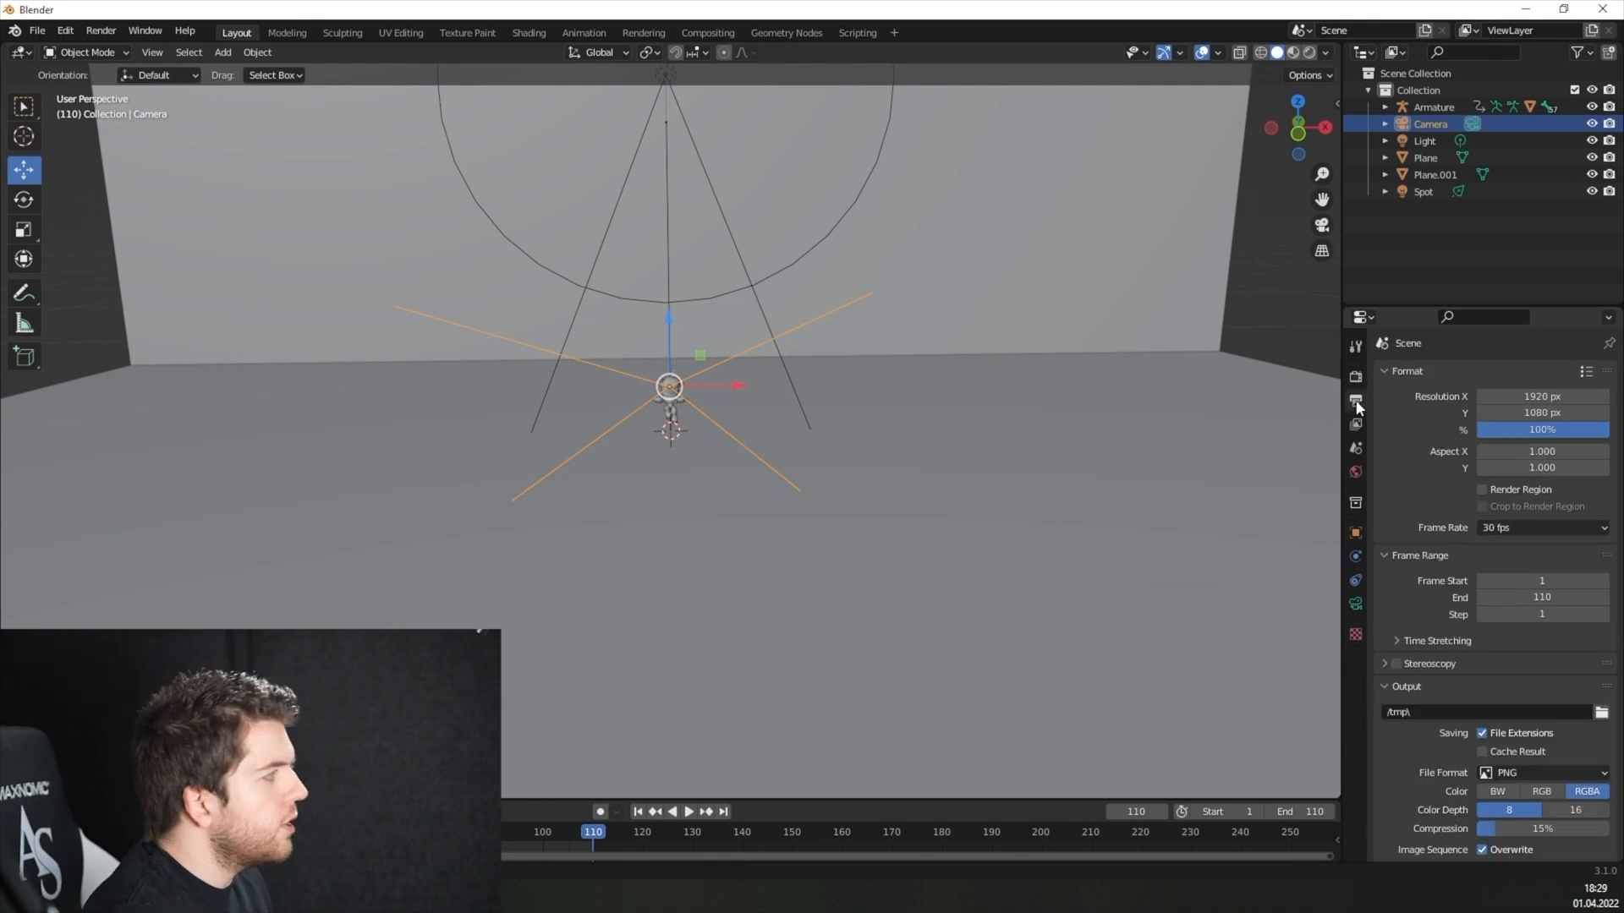
mouse_move(1355, 403)
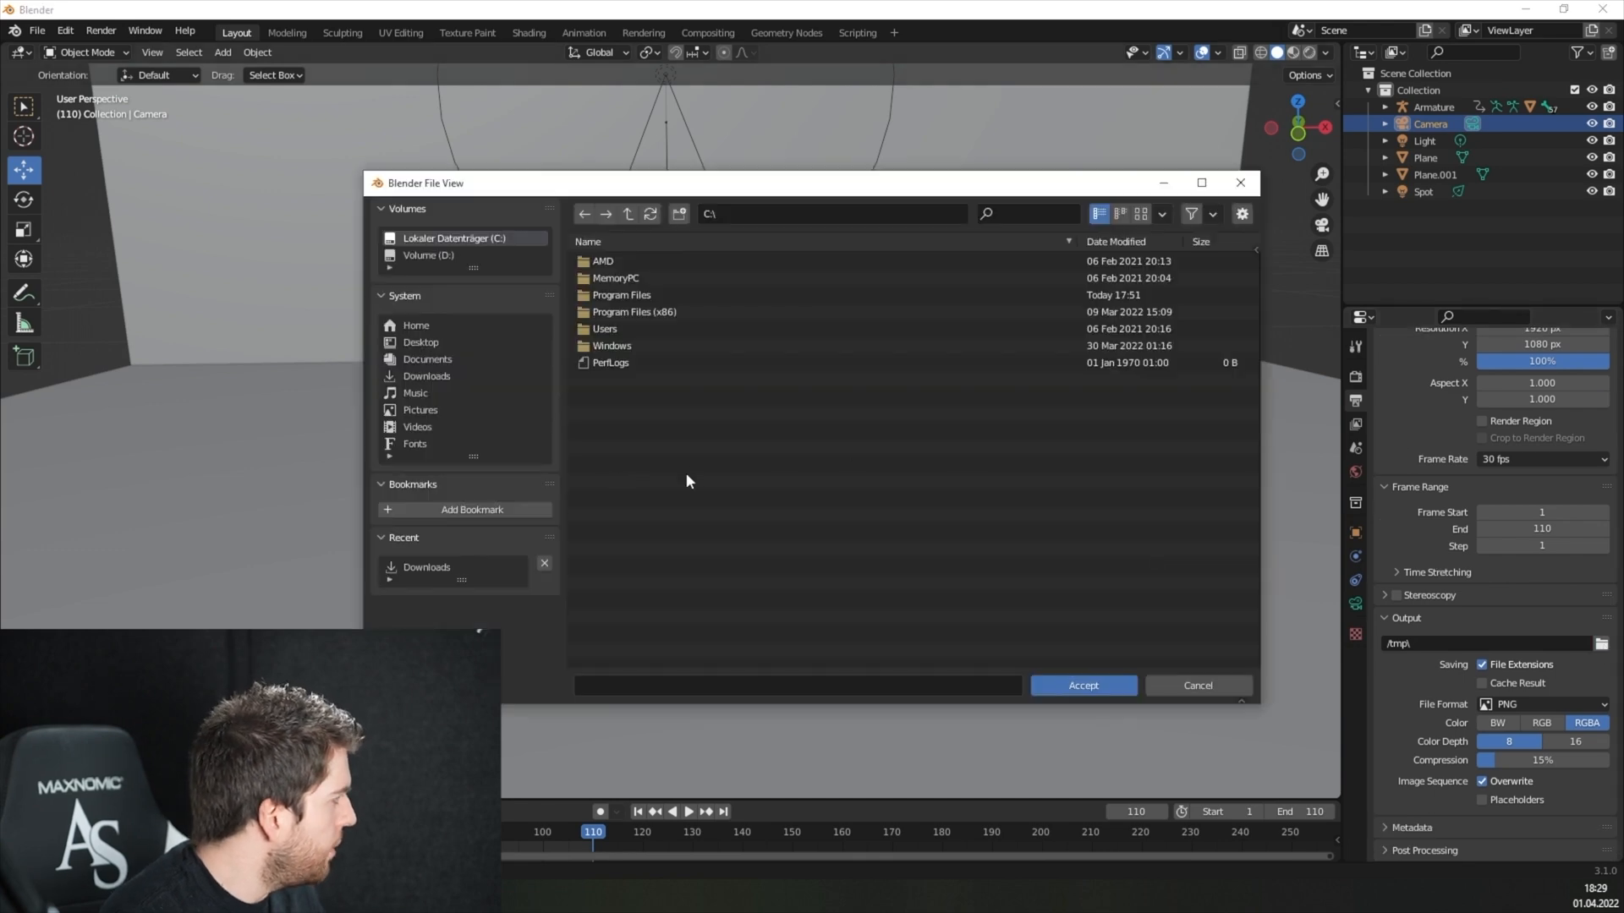
- Set output to the Desktop as FFmpeg video in an MPEG-4 container at High quality
click(1082, 685)
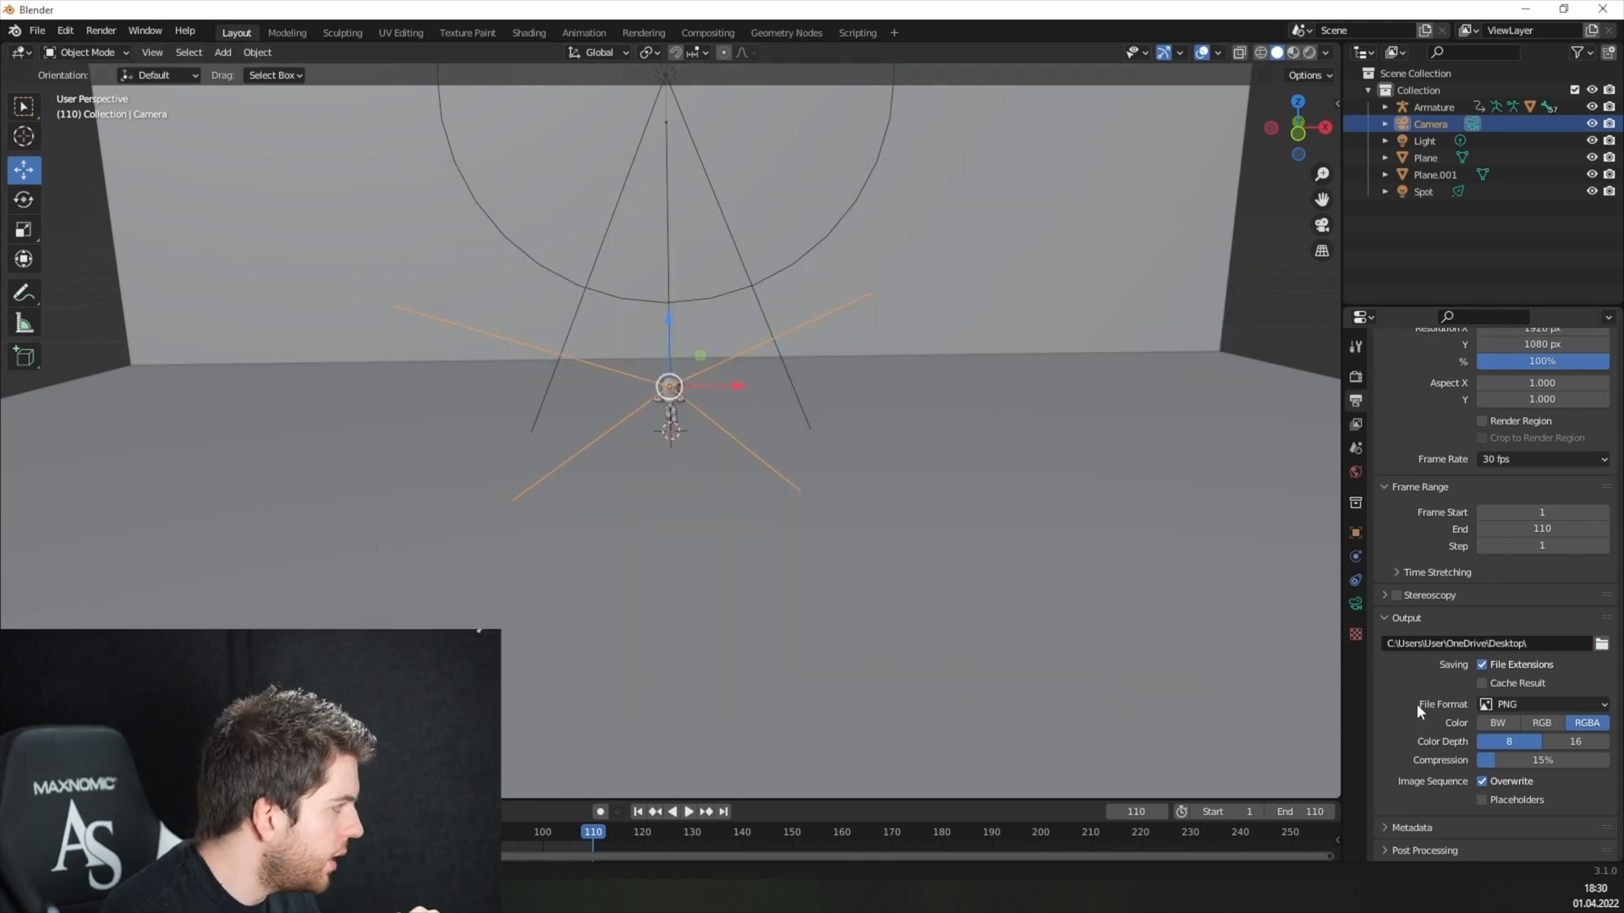
click(1542, 703)
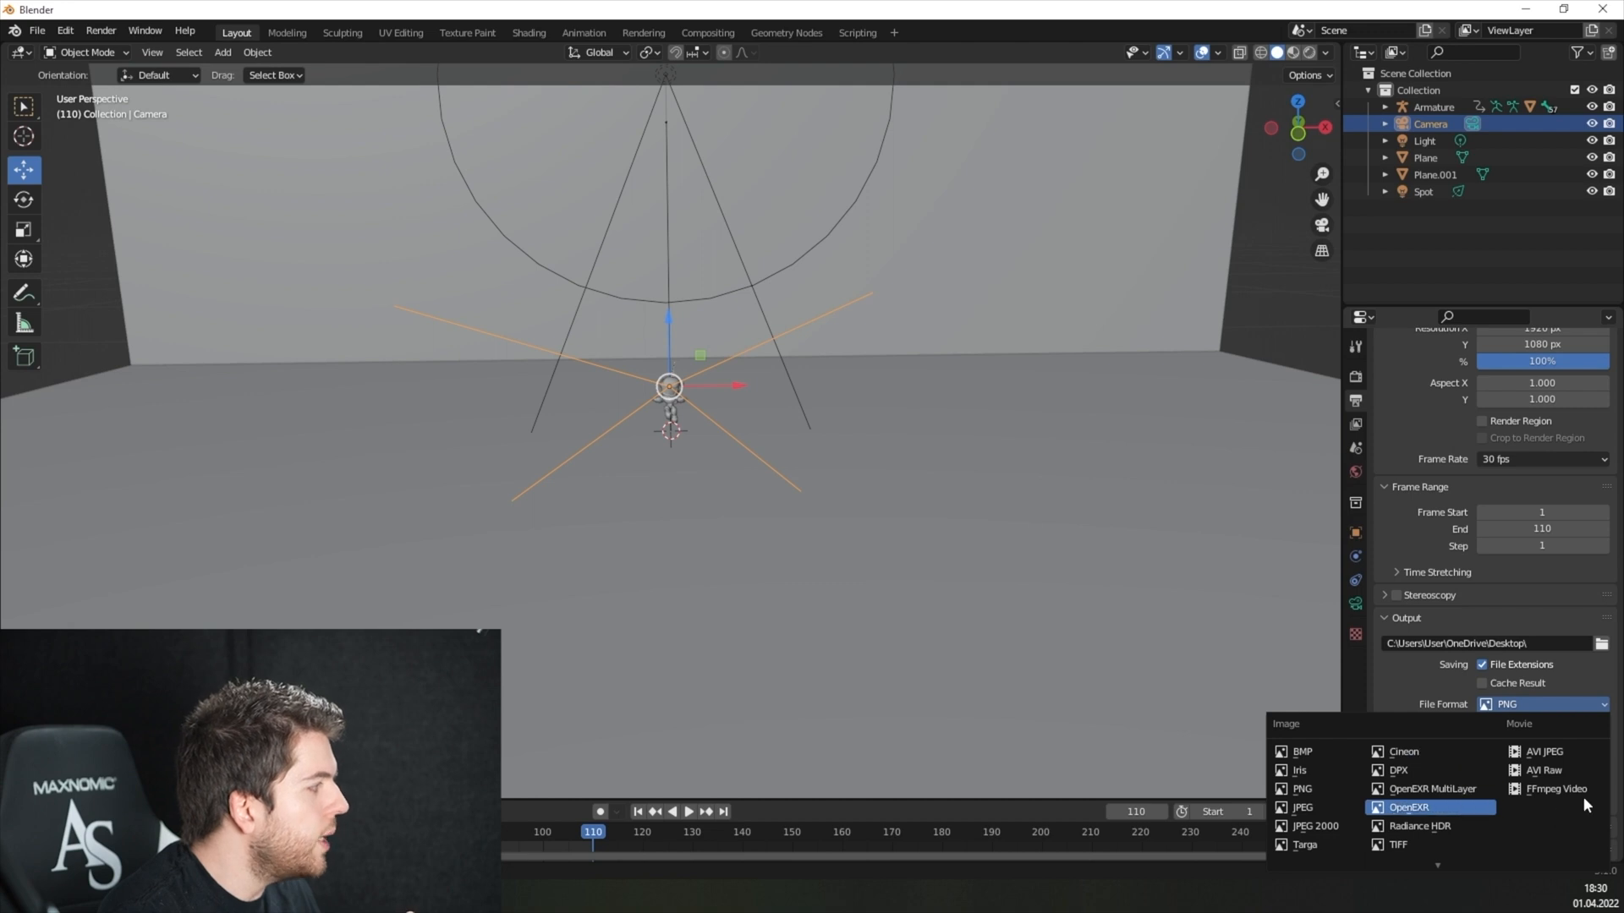
mouse_move(1552, 789)
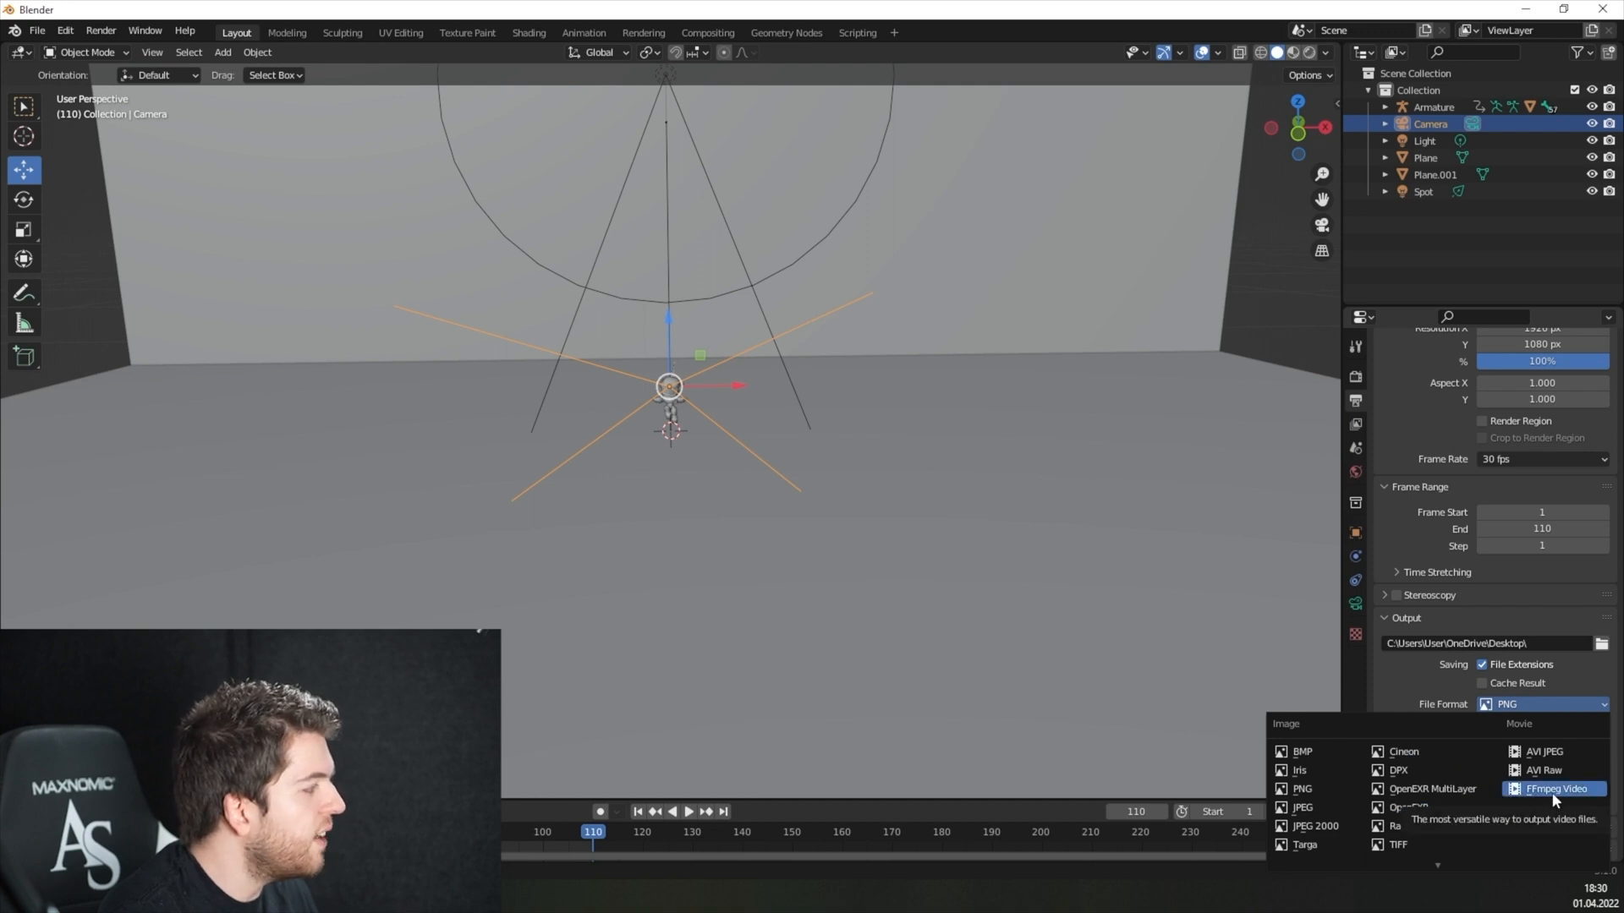
click(1547, 788)
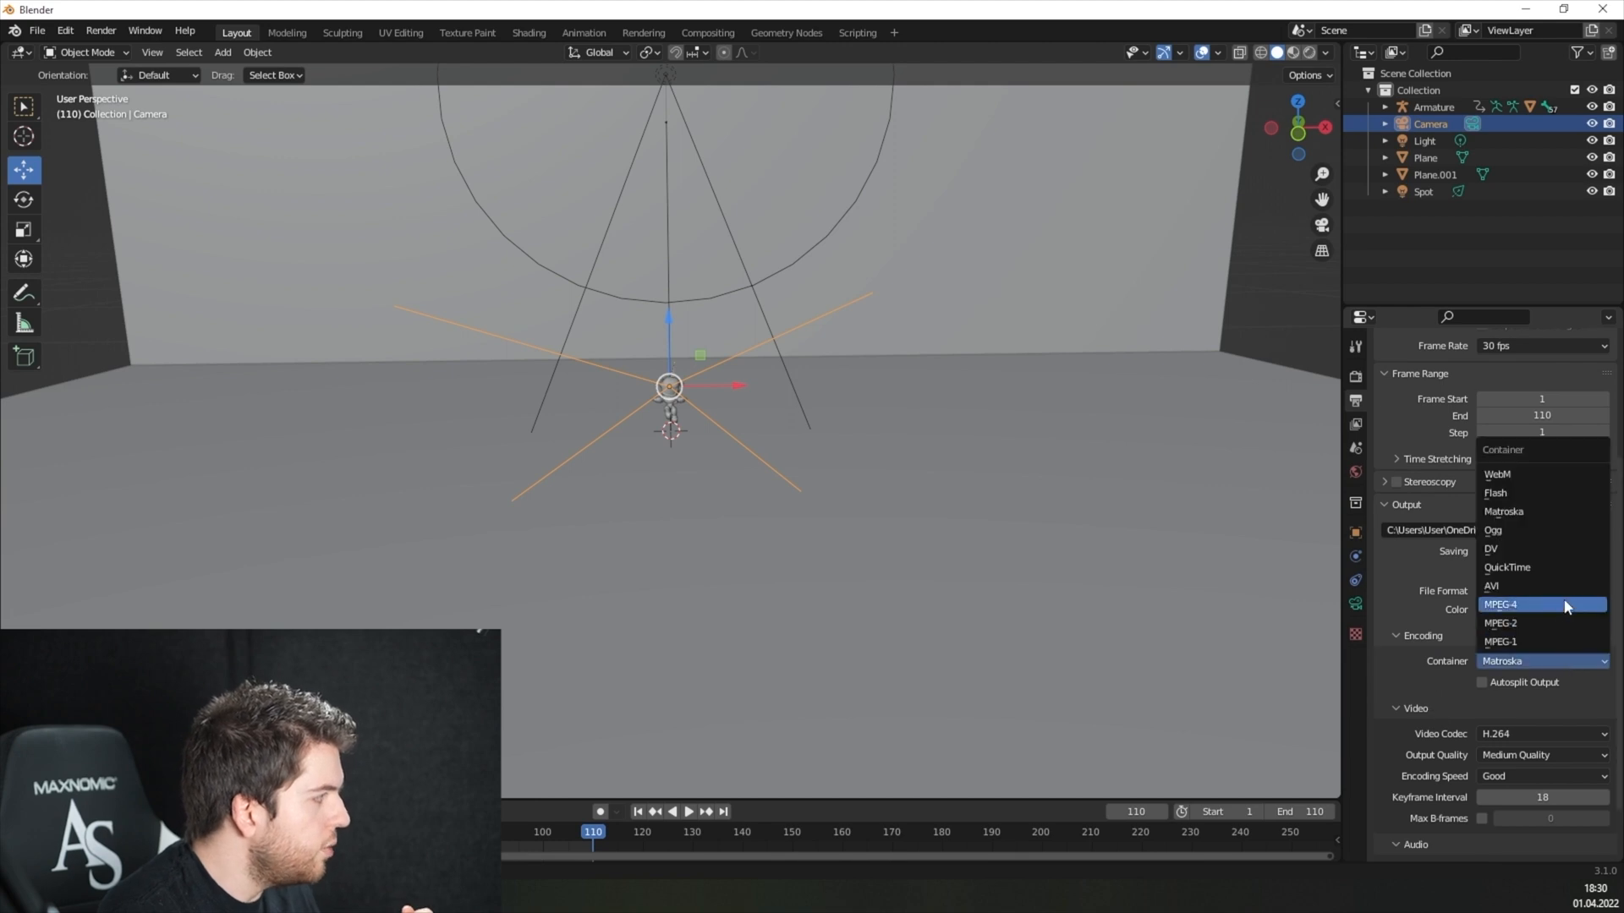
click(1500, 604)
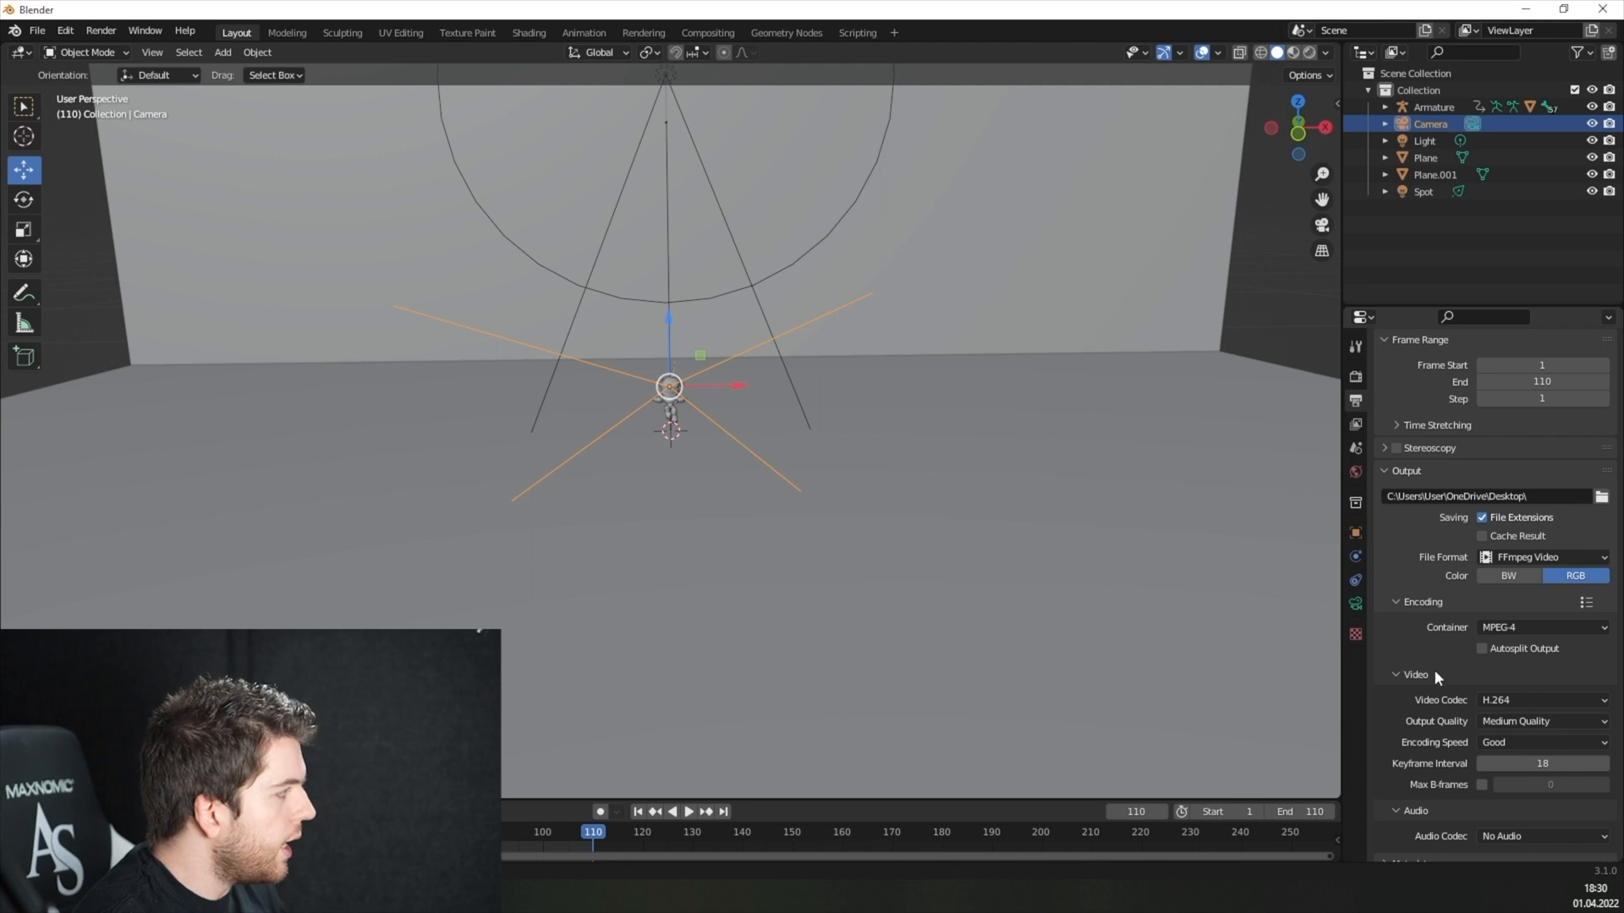
scroll(down, 3)
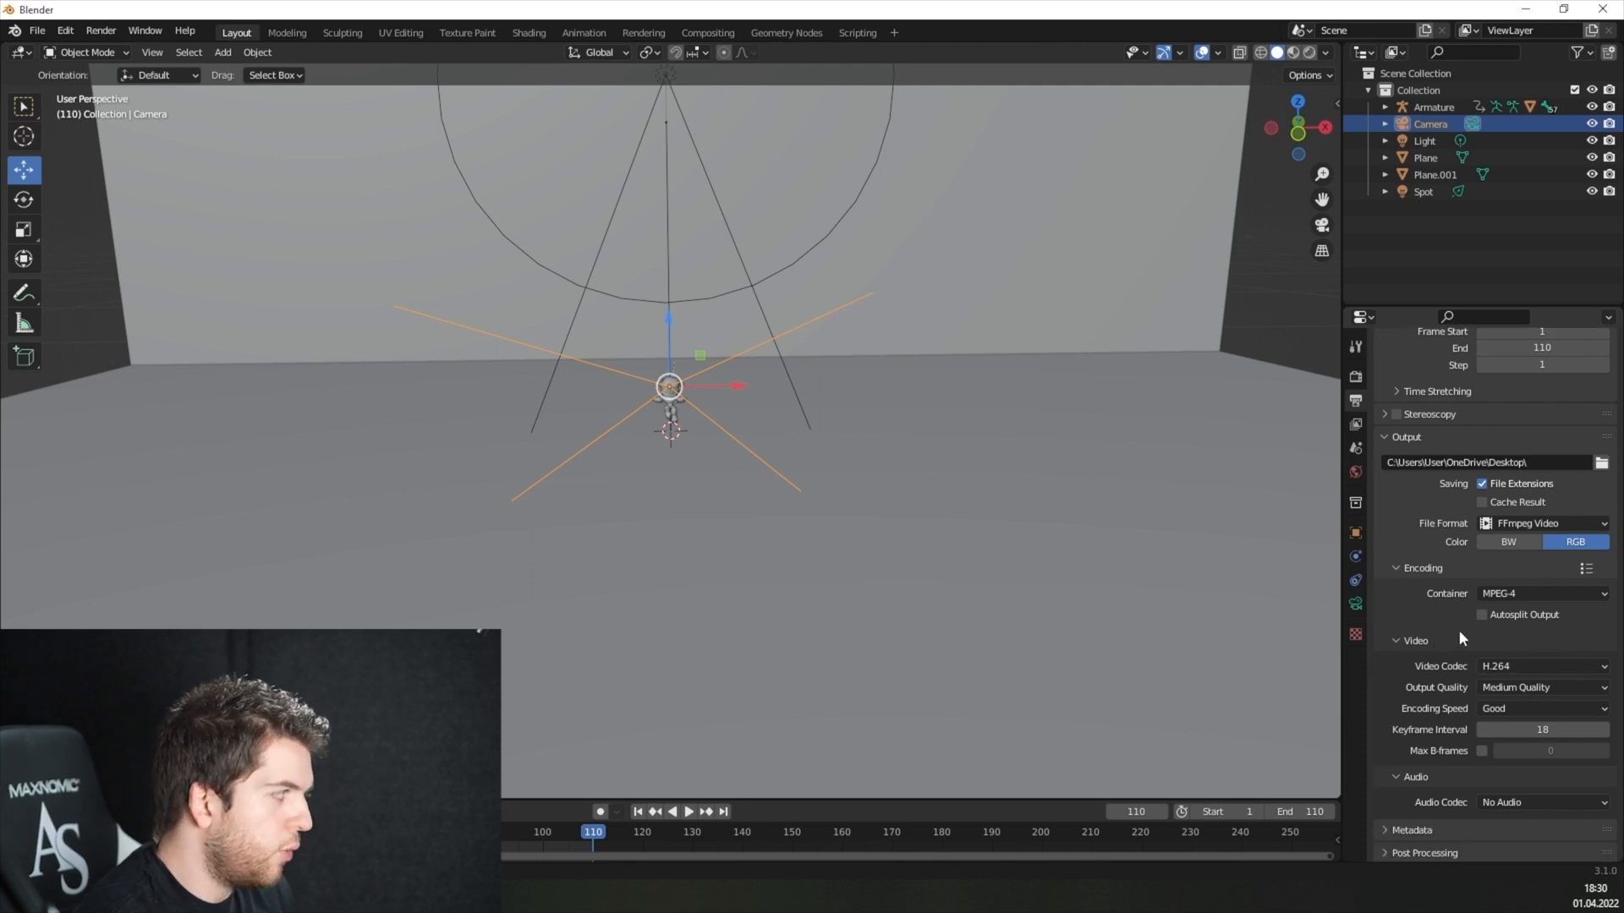
click(1543, 687)
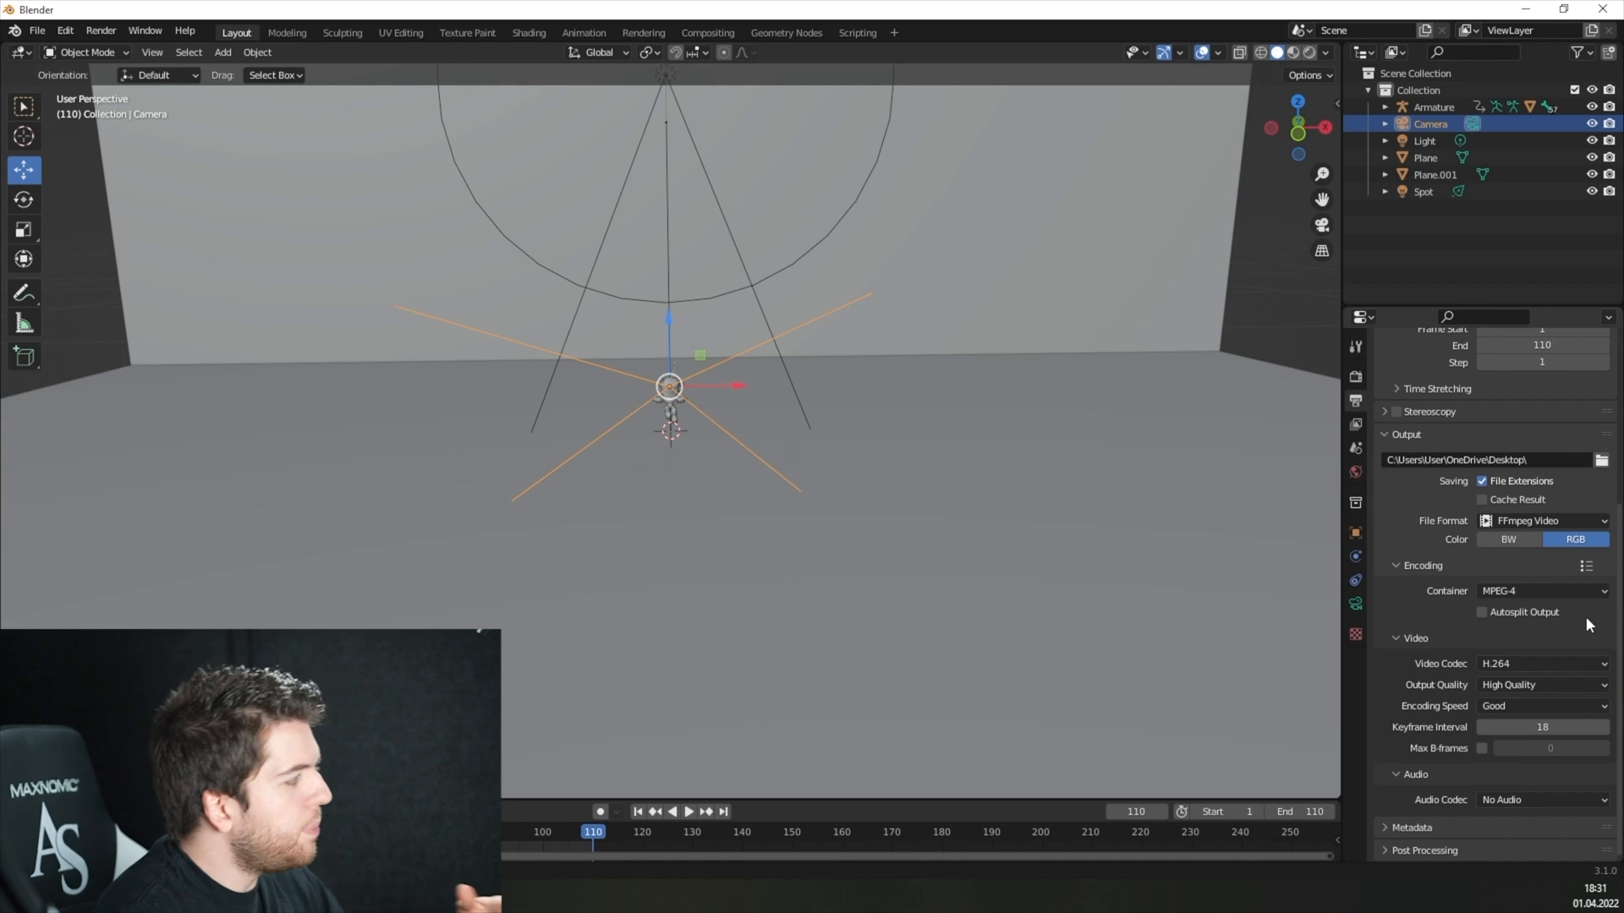
click(100, 31)
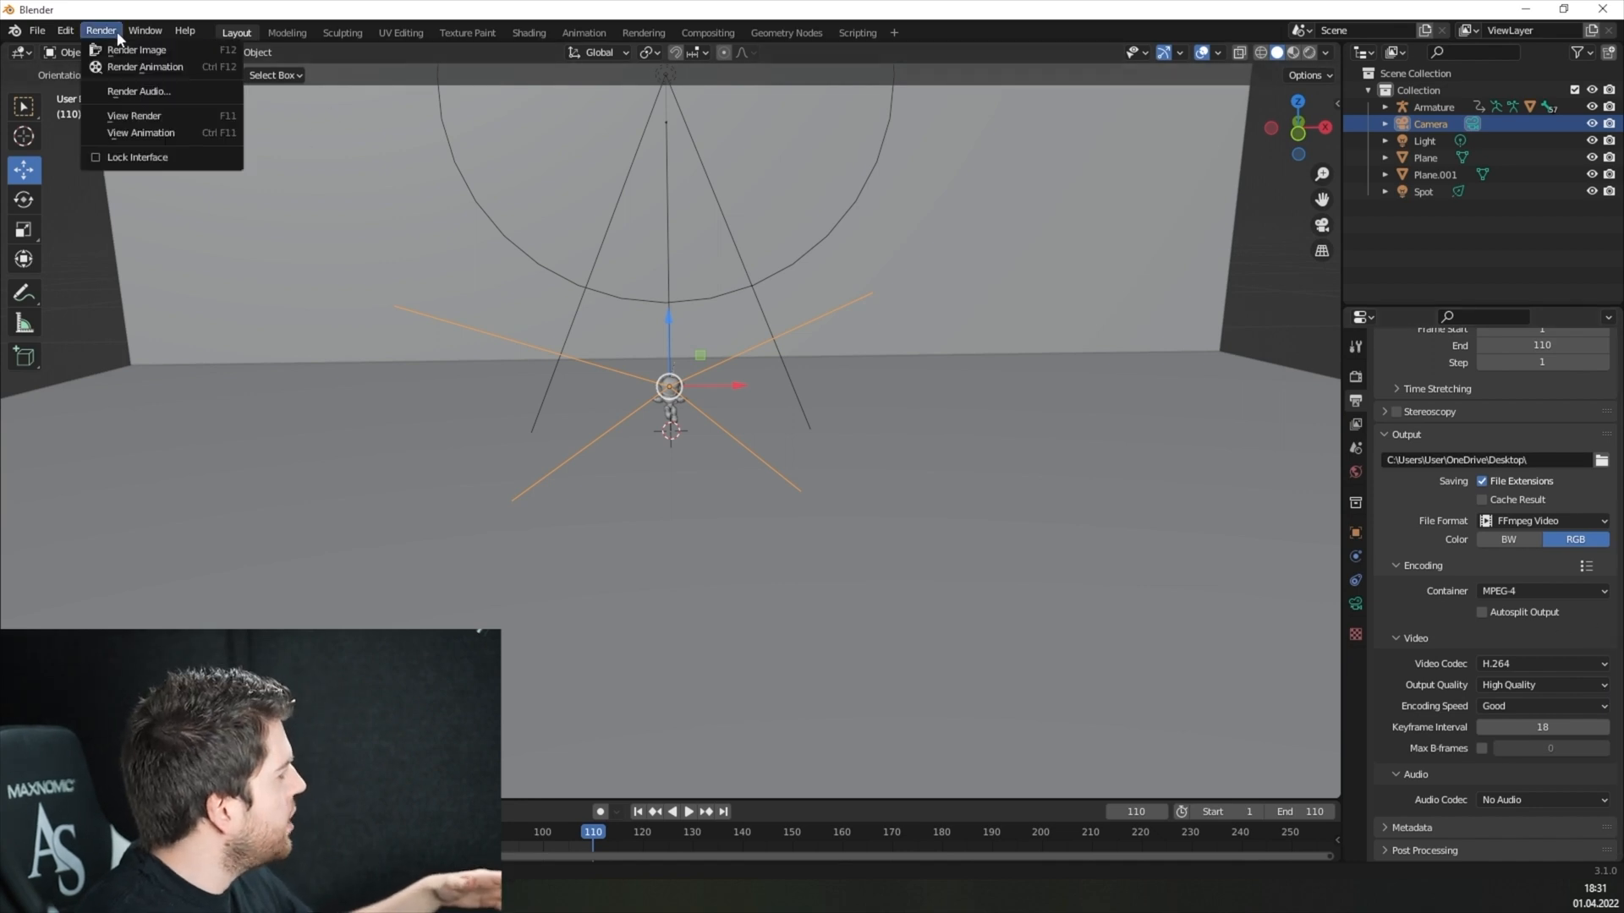
- Render the full robot animation out to the MP4 video file
click(145, 66)
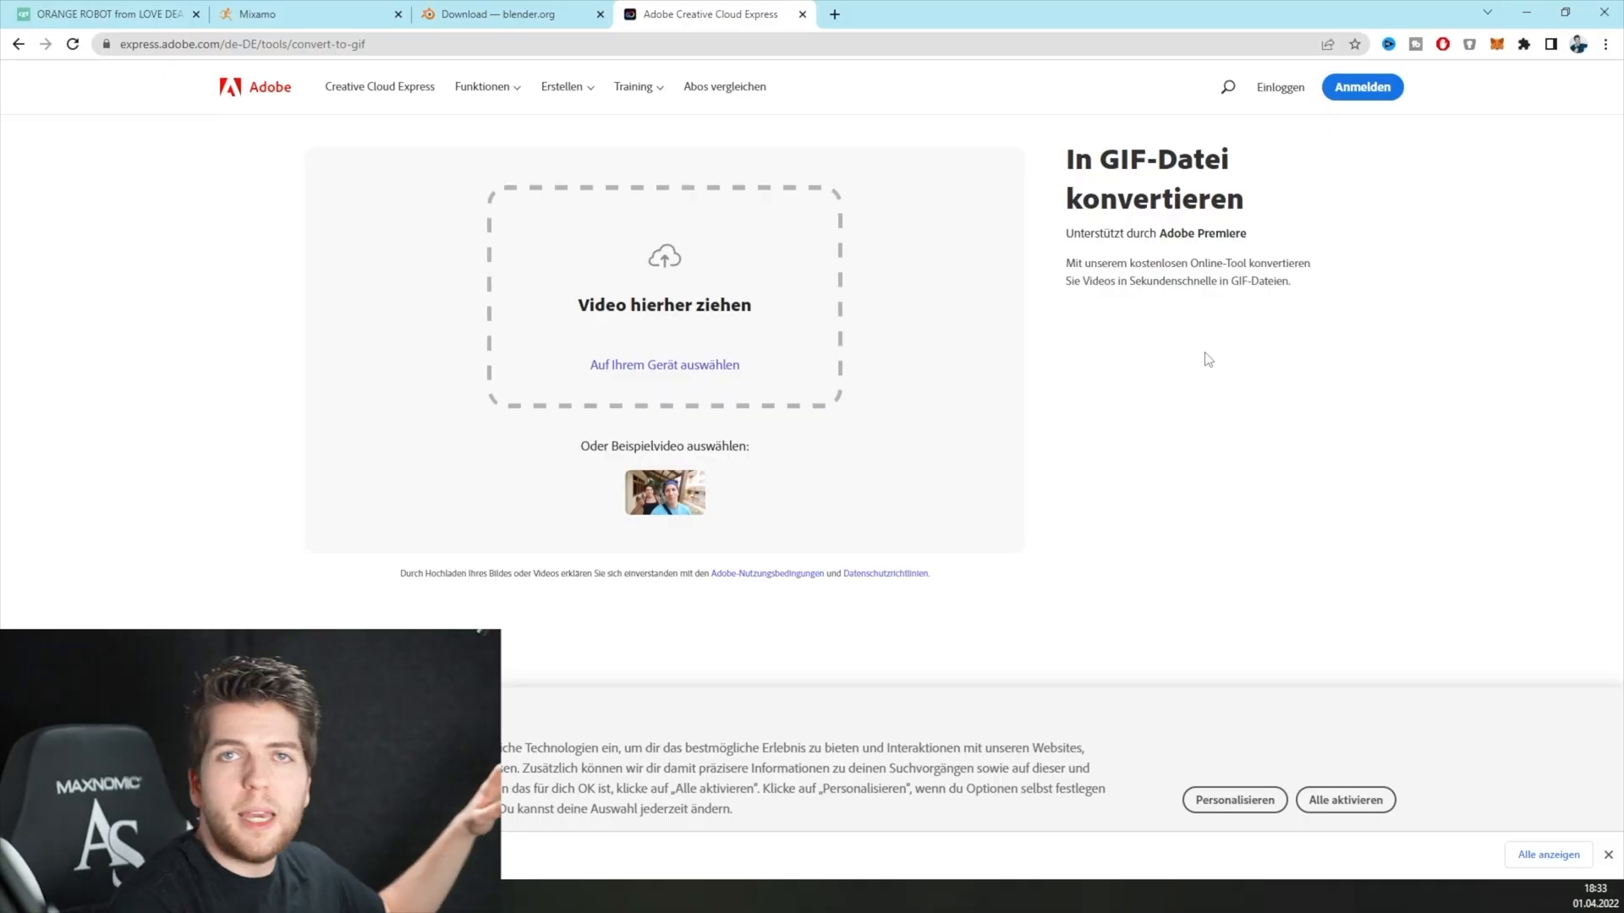
mouse_move(1144, 467)
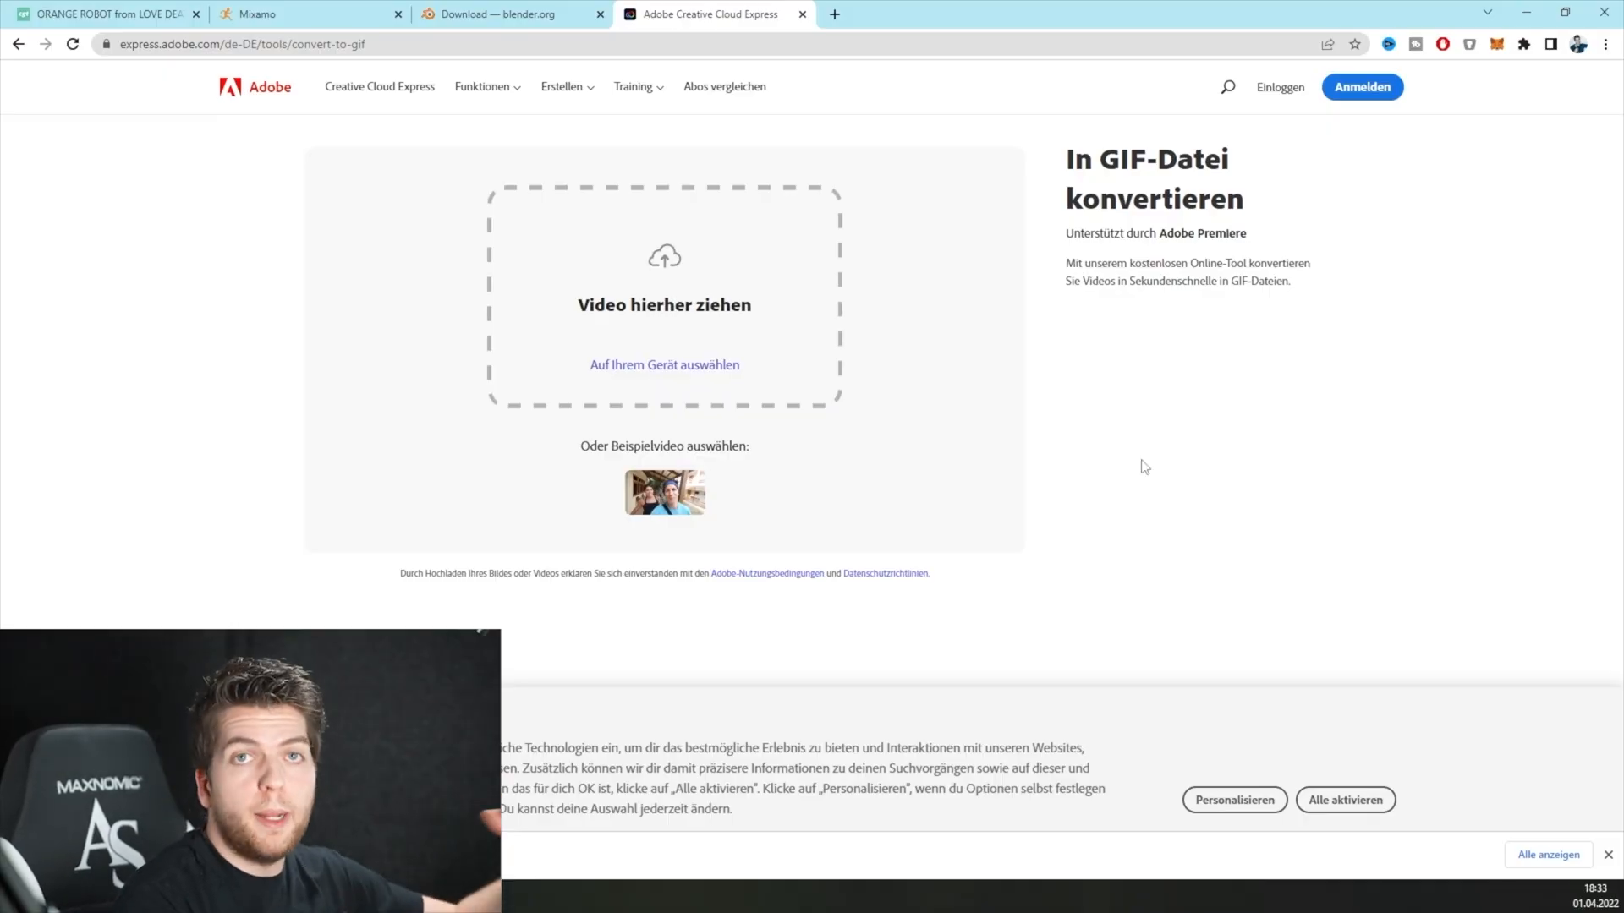
mouse_move(989, 848)
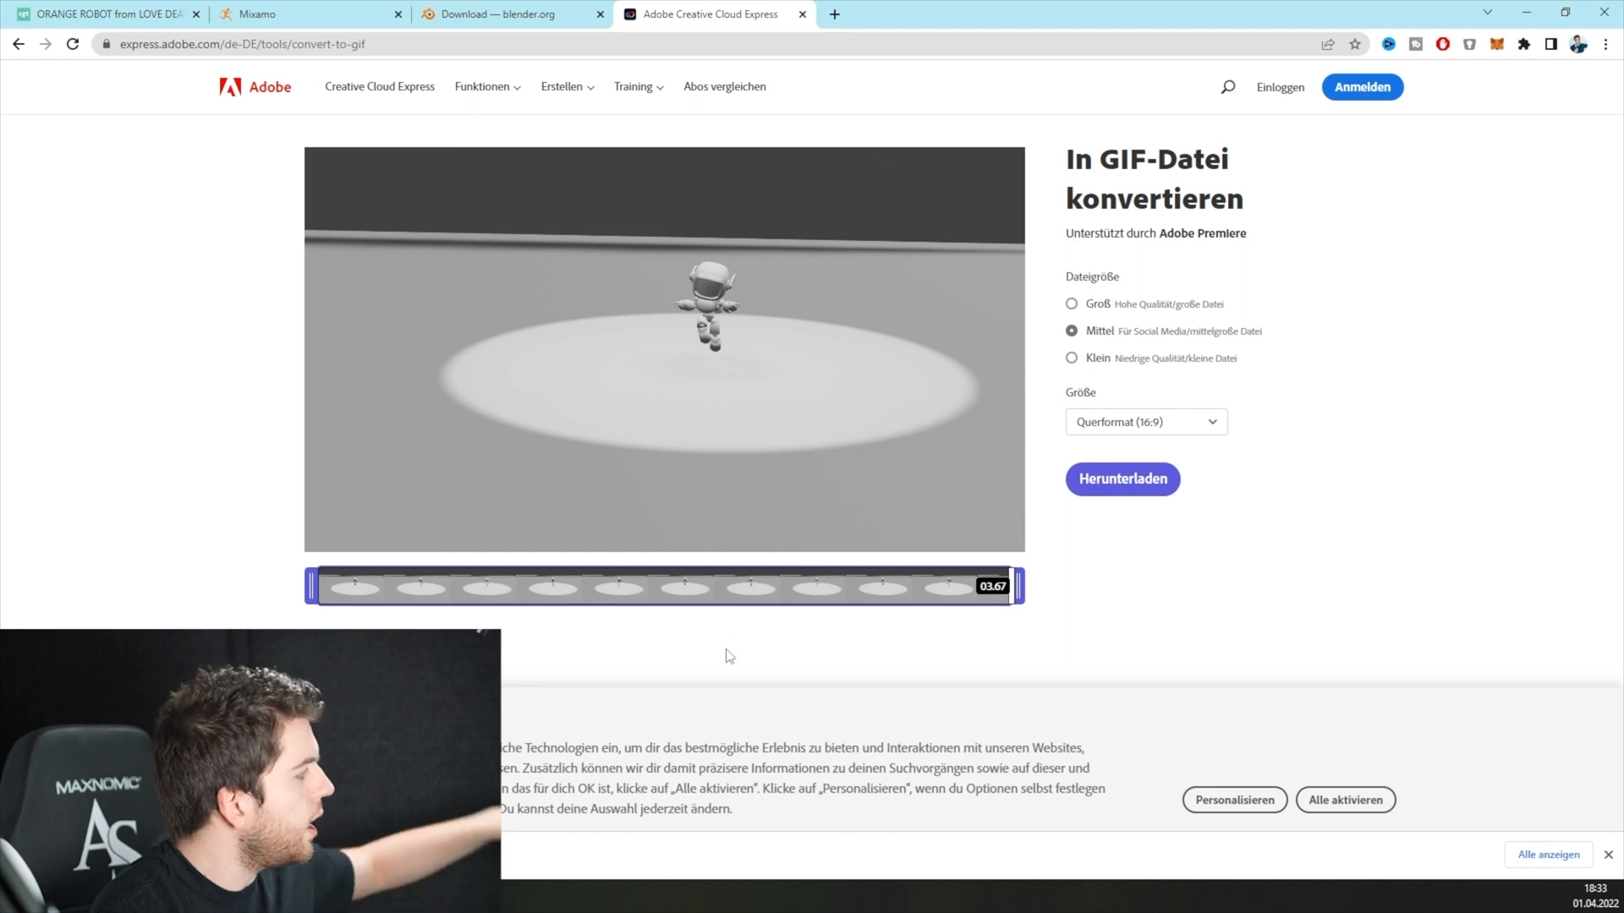
- Choose the 'Groß' high-quality file size for the uploaded robot video's GIF conversion
click(1071, 303)
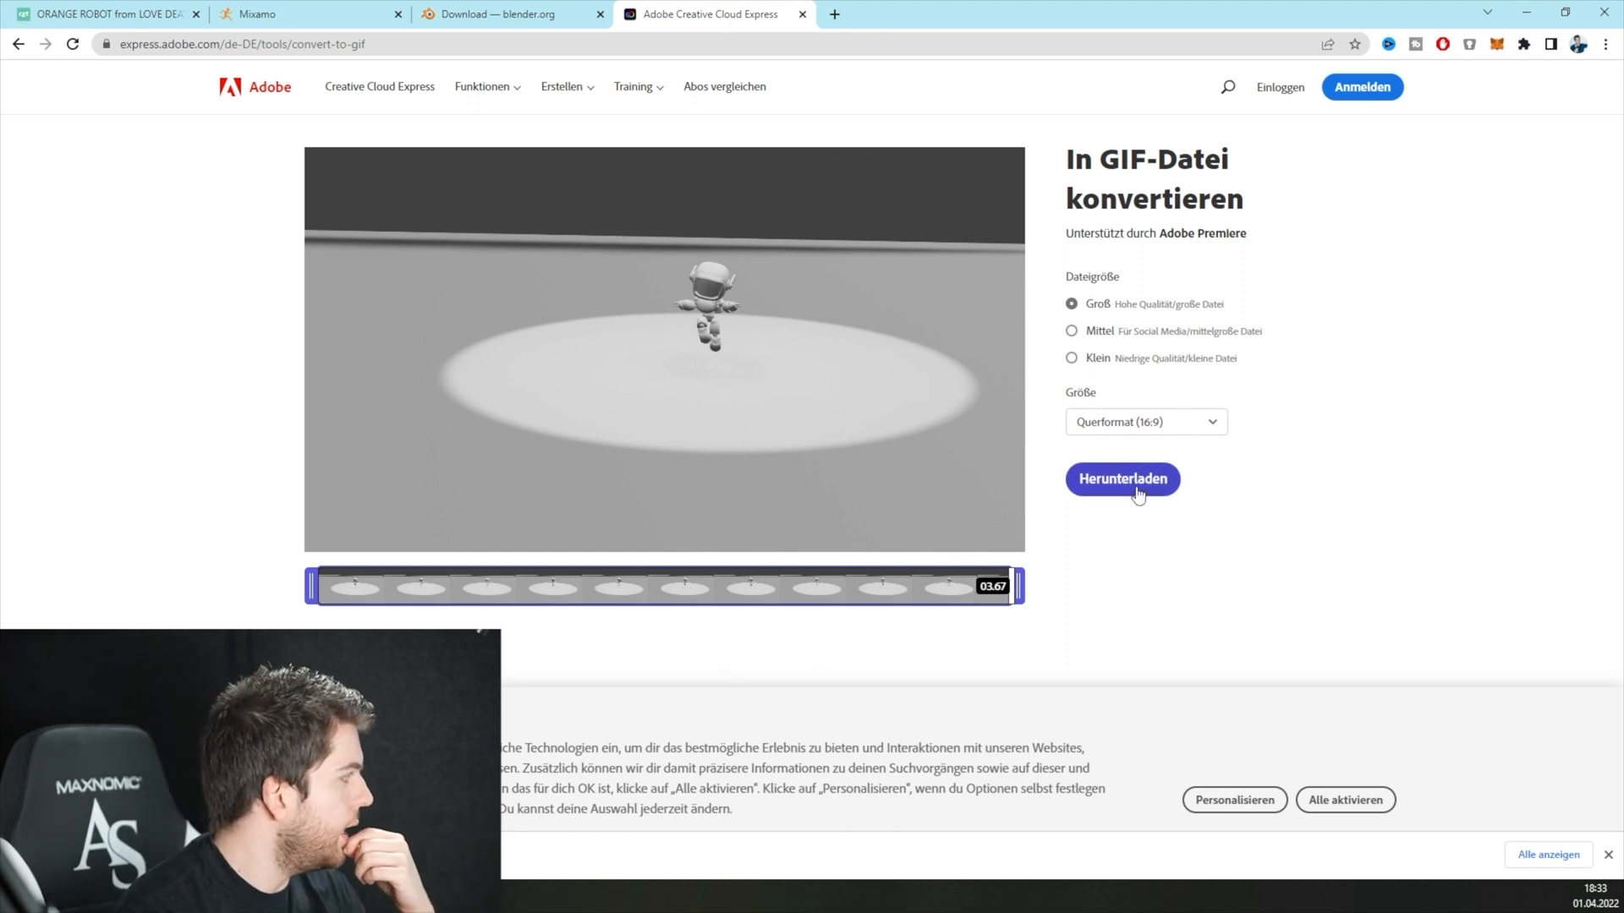